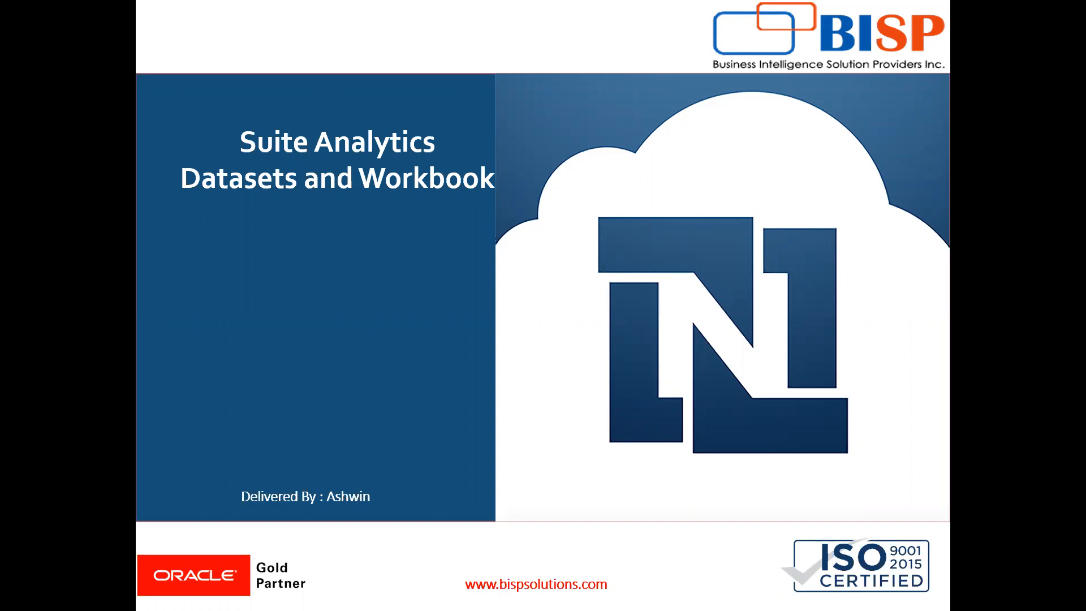
mouse_move(528, 434)
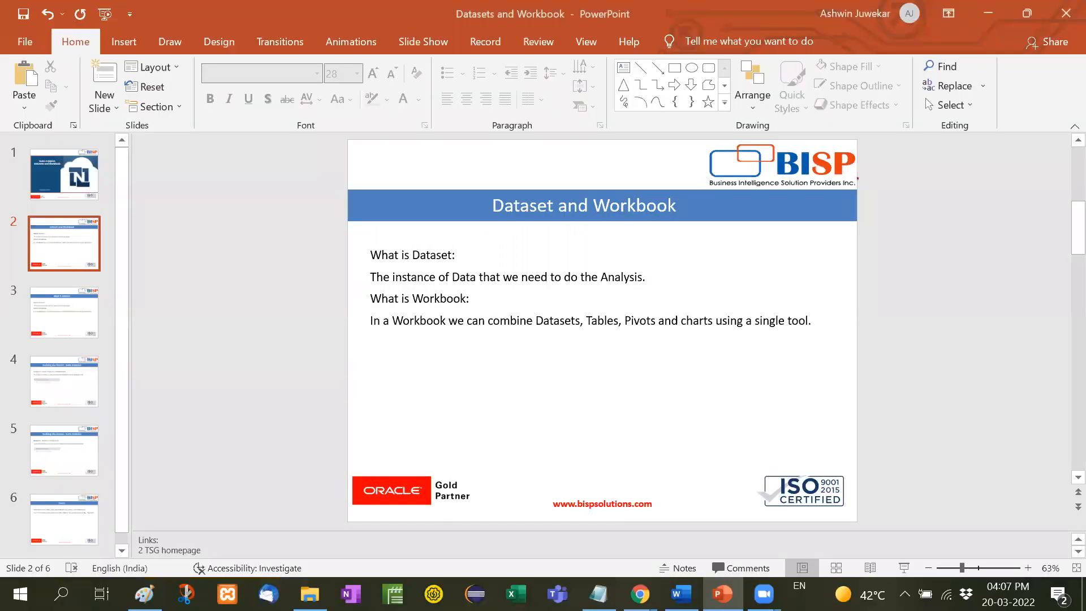
Step: Start a new dataset from Analytics > Datasets and filter the record types by "sales"
left_click(638, 593)
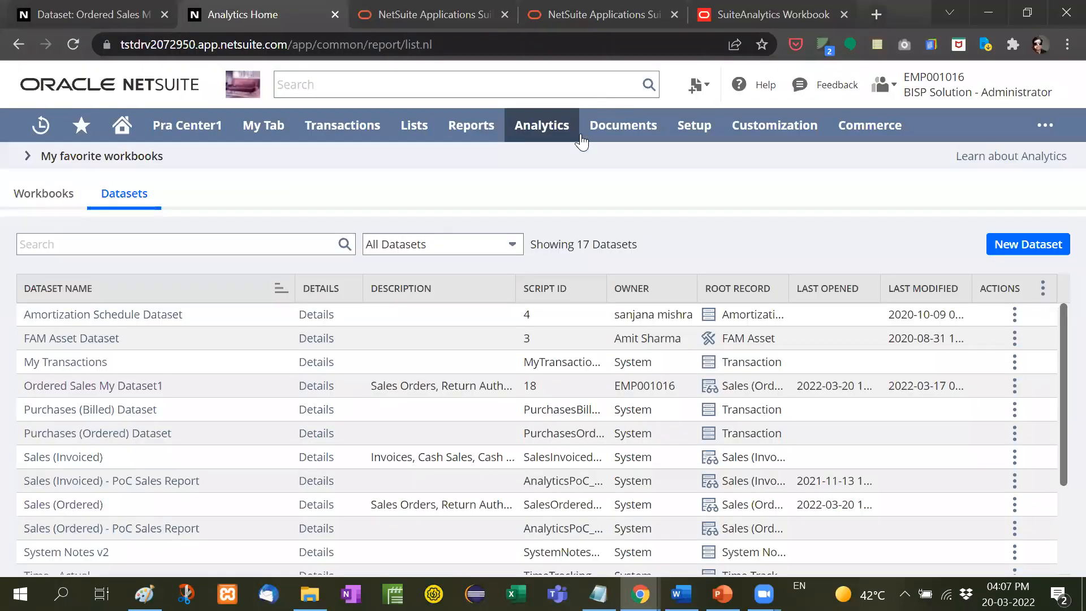
left_click(542, 126)
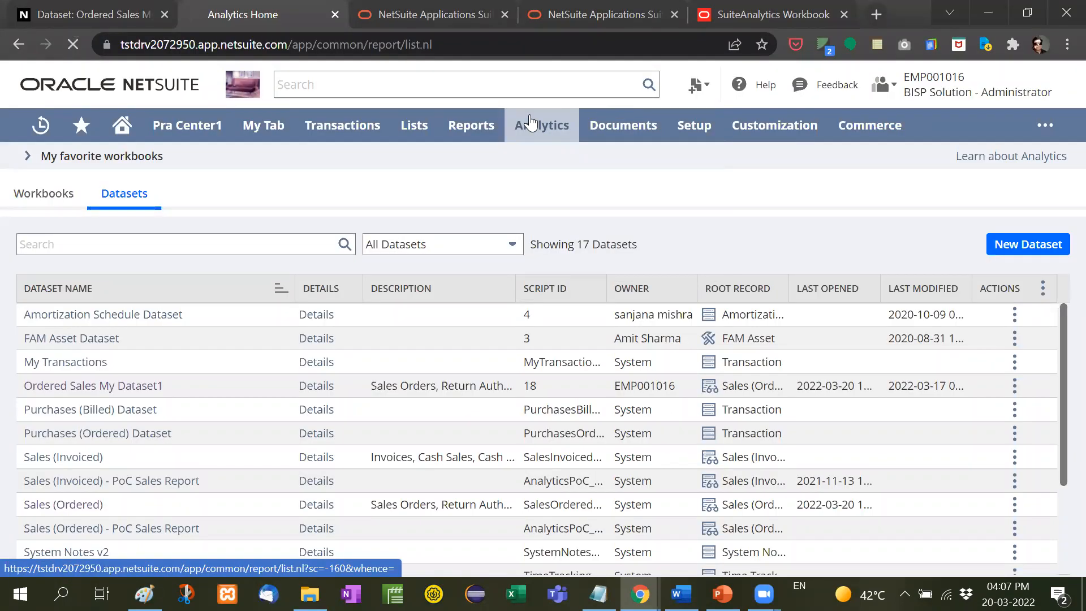
left_click(541, 125)
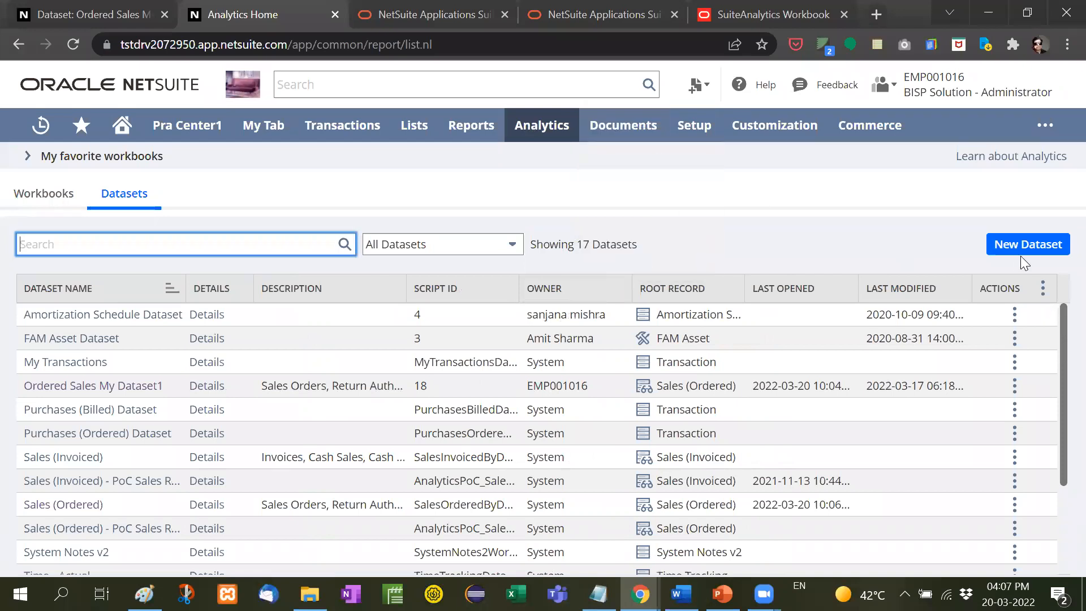
left_click(1027, 244)
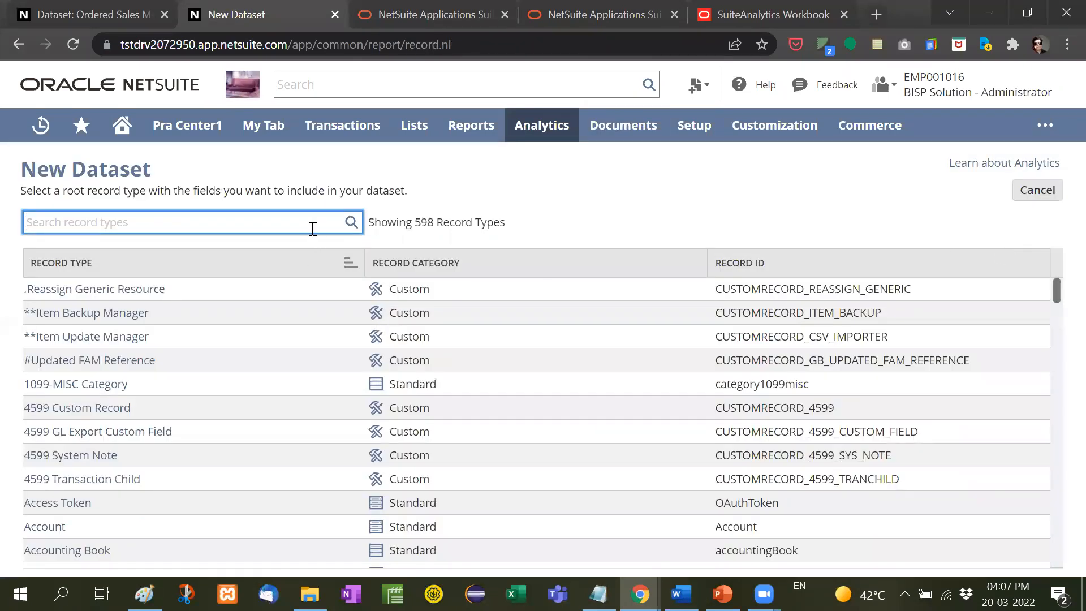
type("sa")
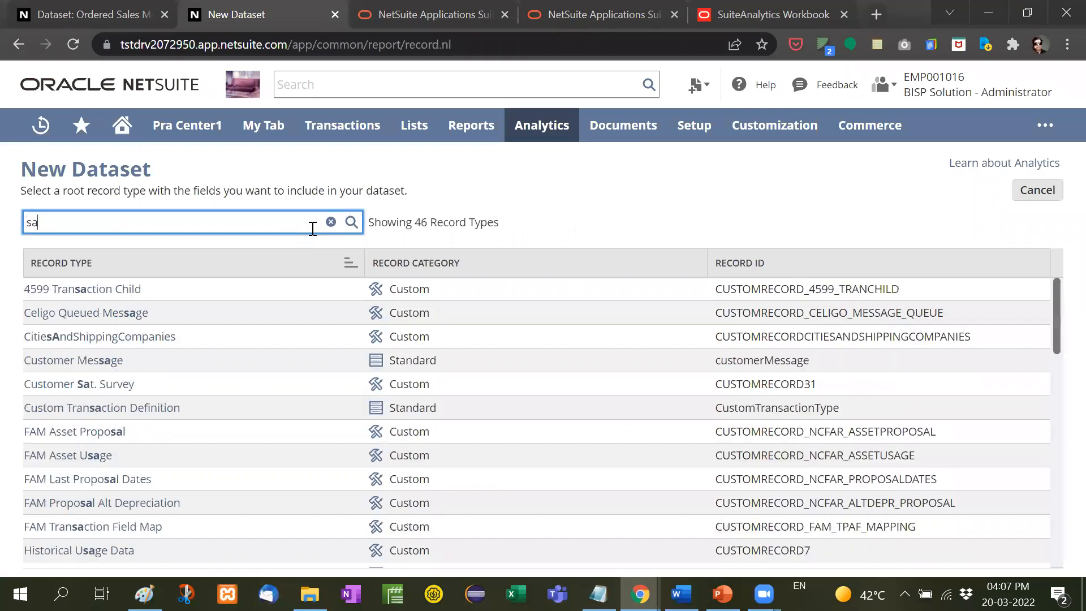
type("les")
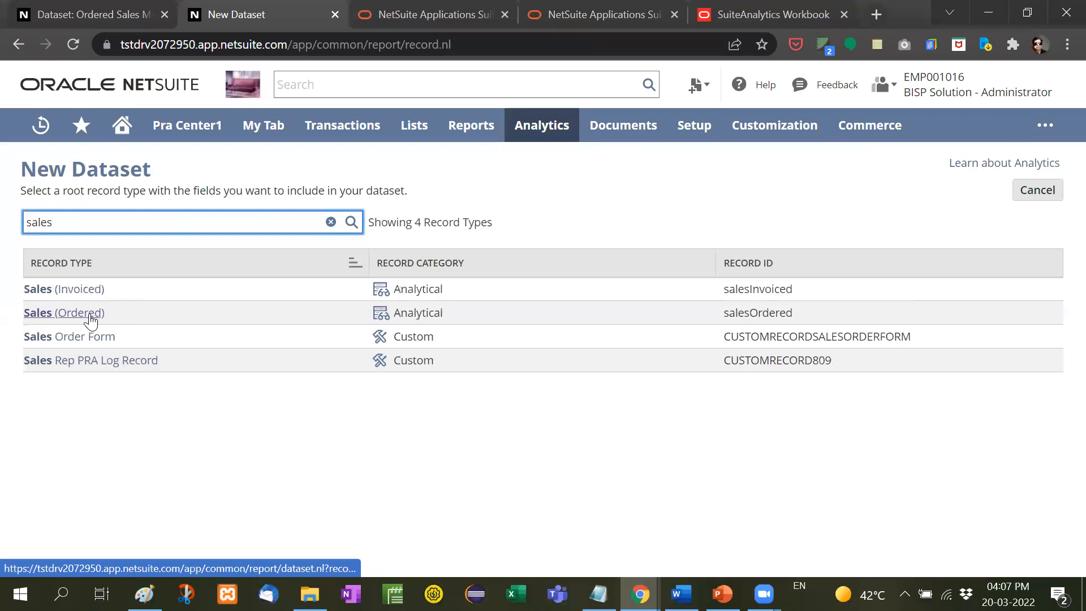
Step: Choose Sales (Ordered) as the root record and browse its related Location and Sales Rep fields
left_click(63, 312)
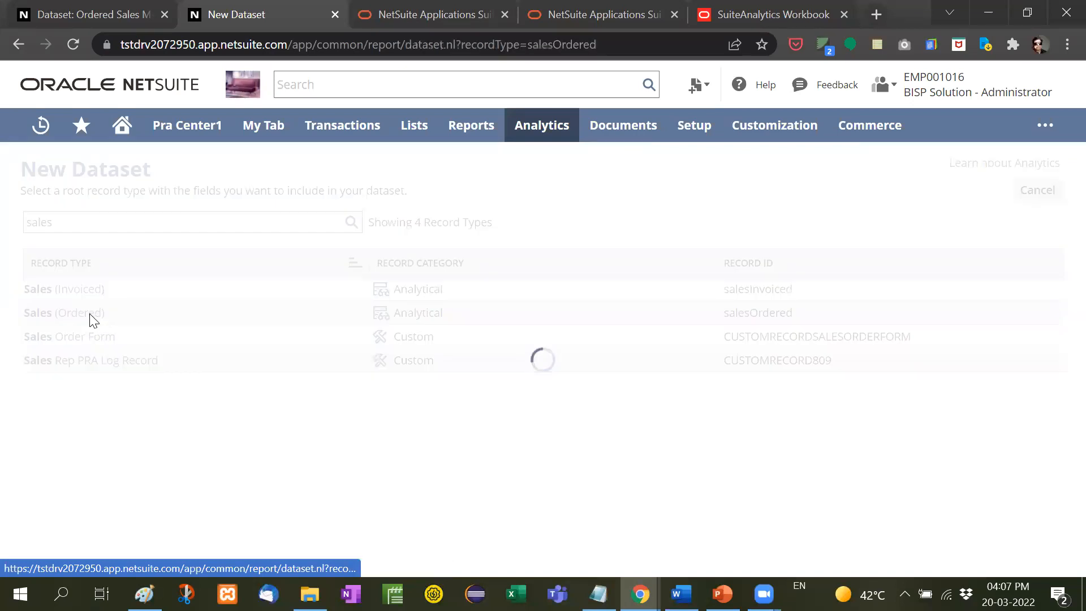
left_click(63, 312)
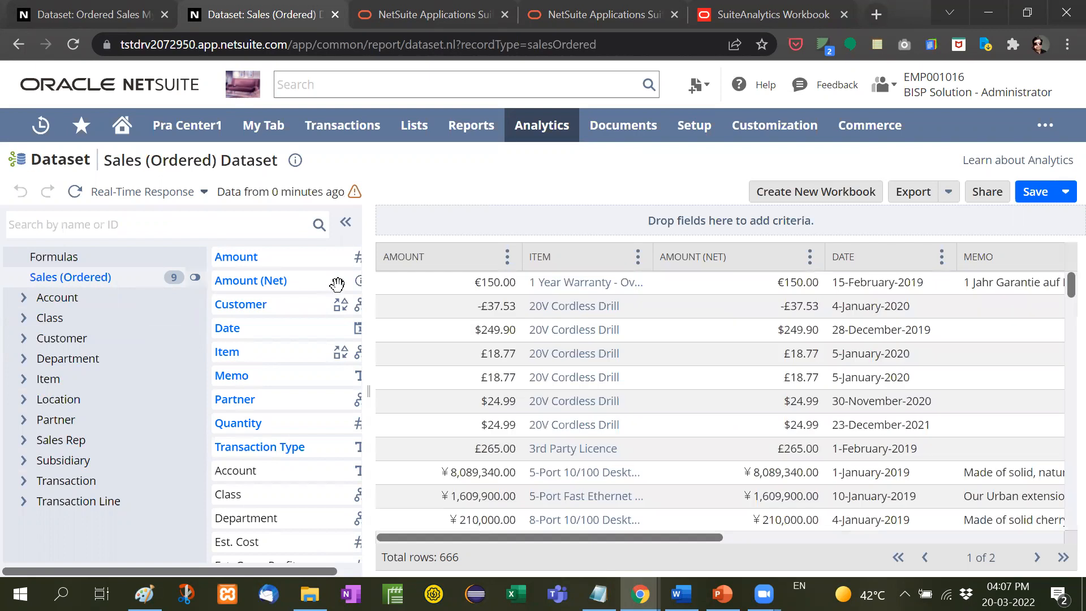
scroll("down", 3)
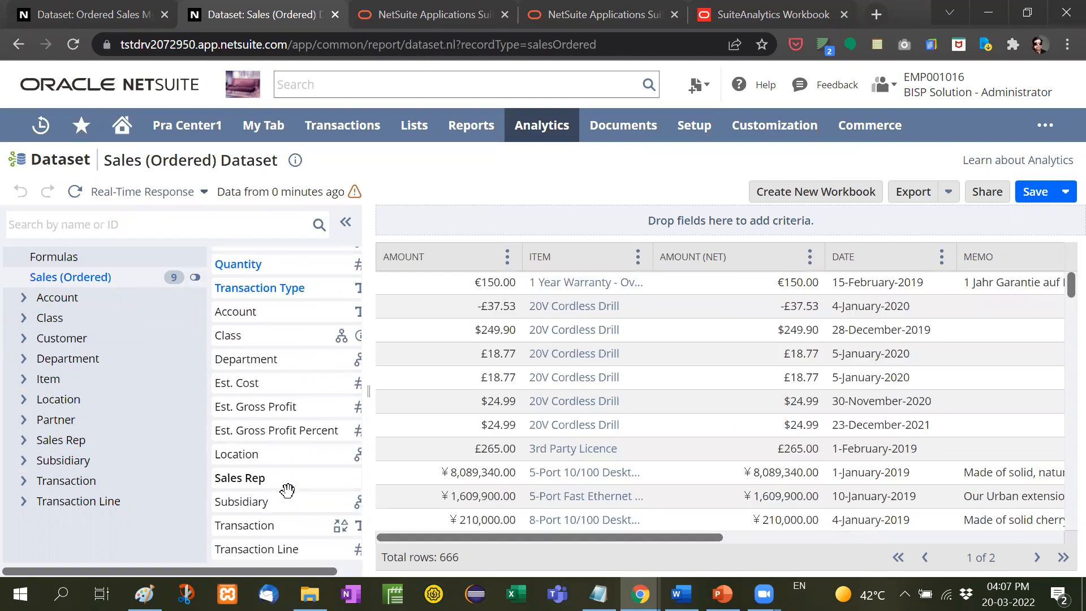
mouse_move(55, 419)
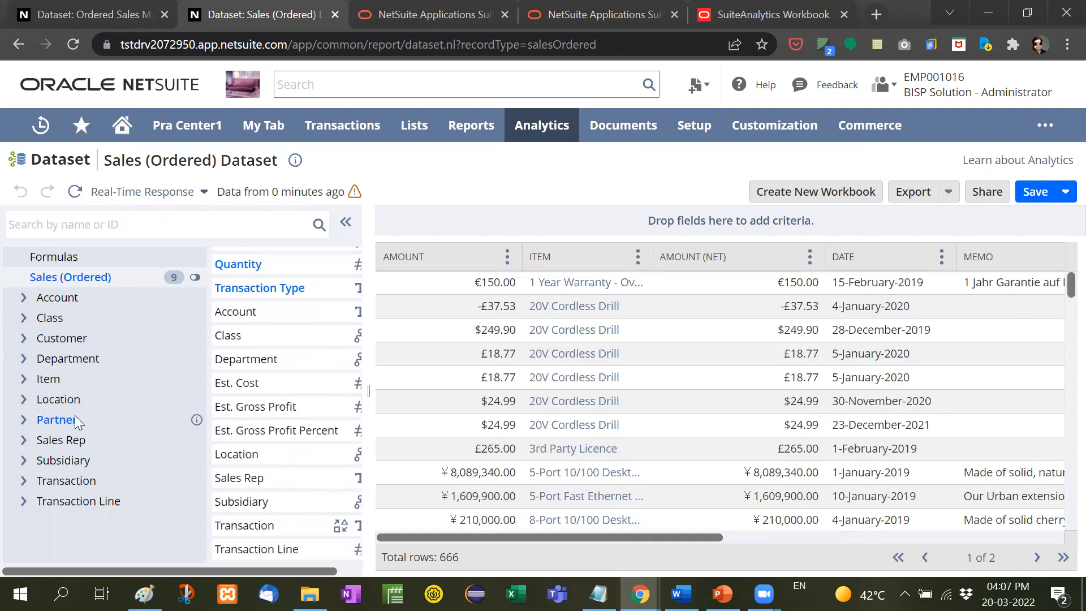
left_click(58, 399)
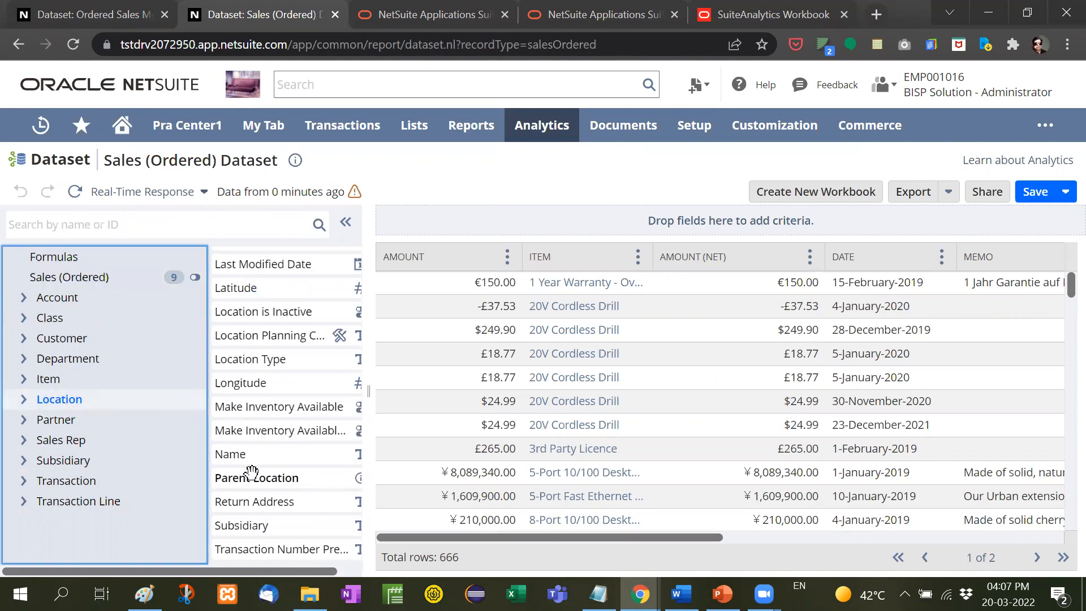
scroll("up", 3)
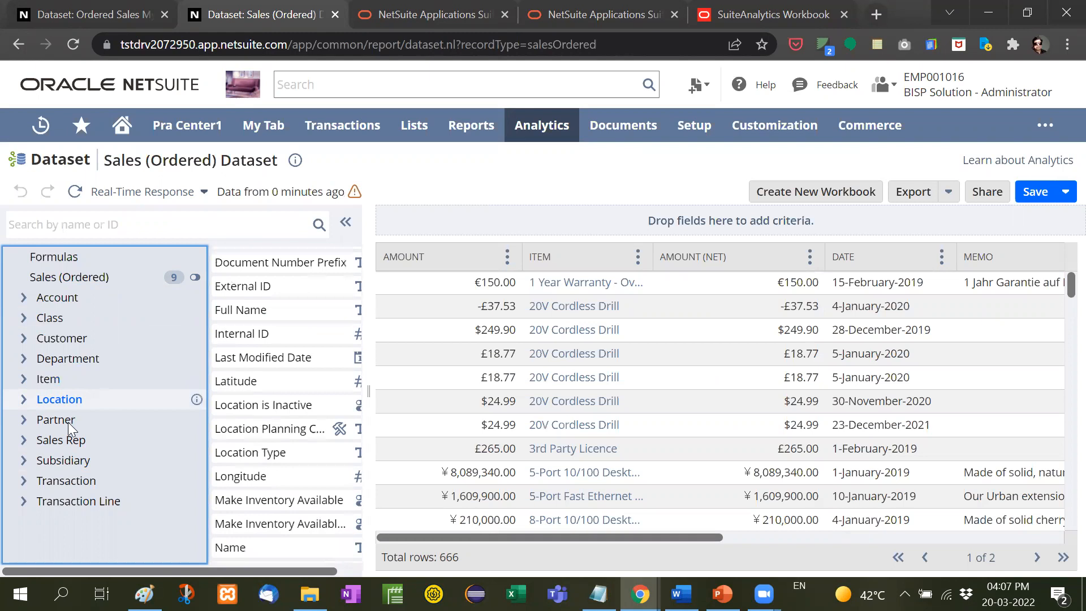
mouse_move(61, 440)
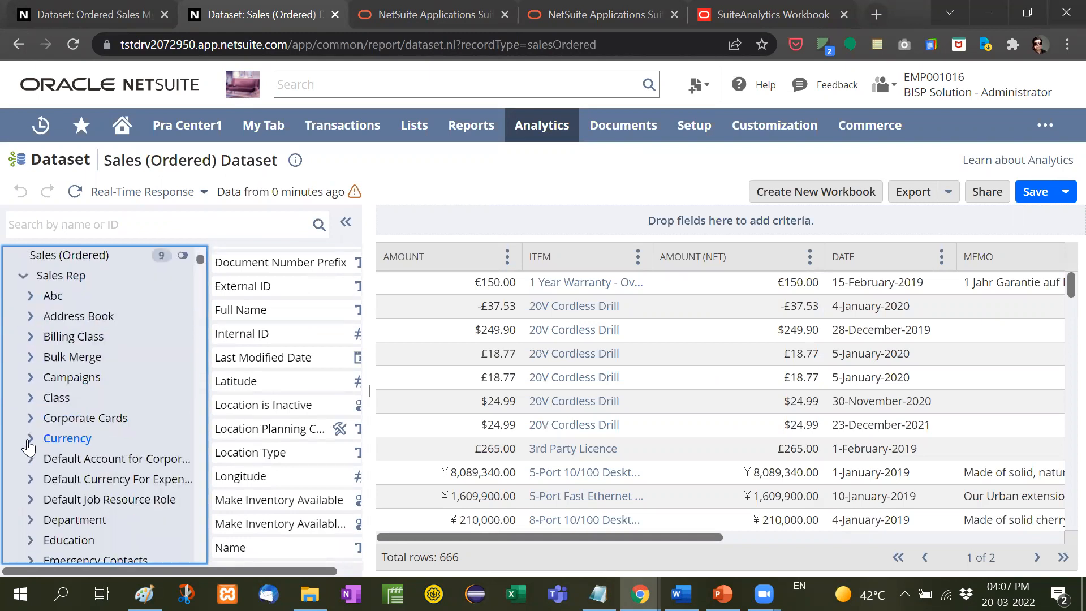
left_click(22, 275)
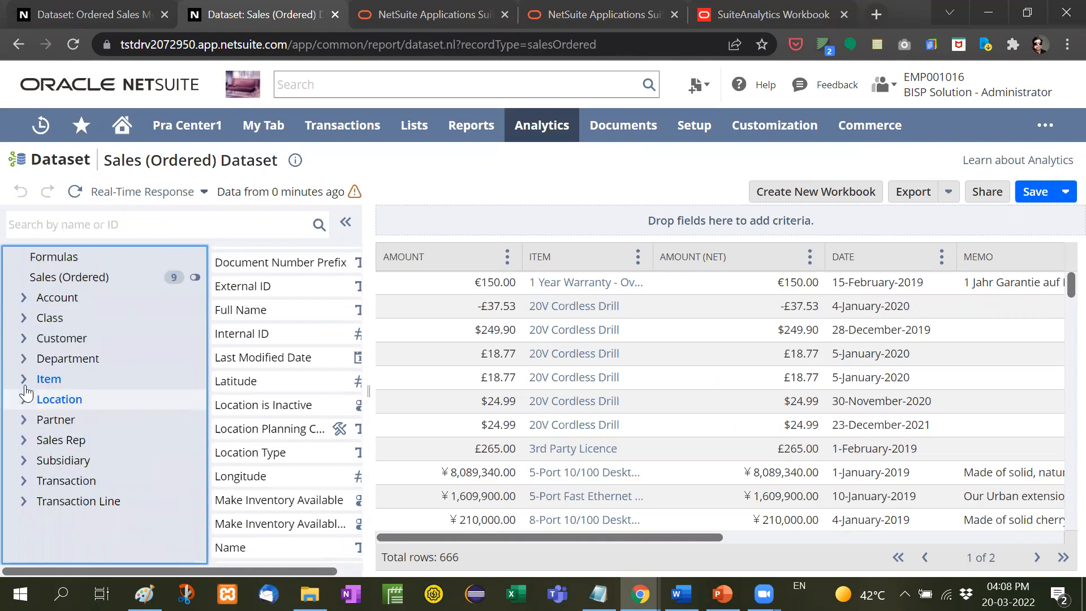
mouse_move(138, 408)
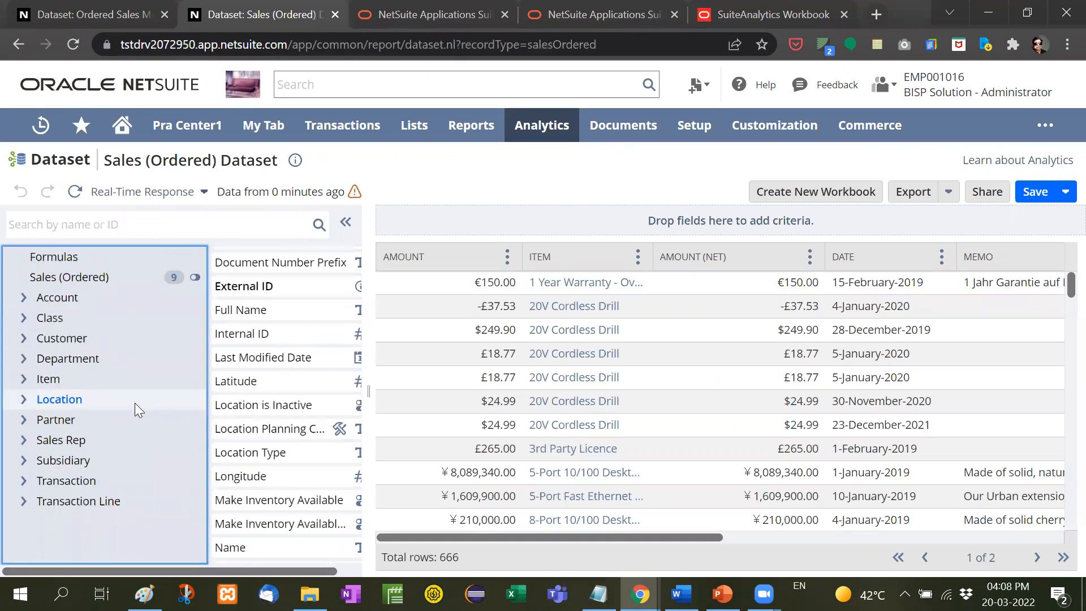
mouse_move(498, 377)
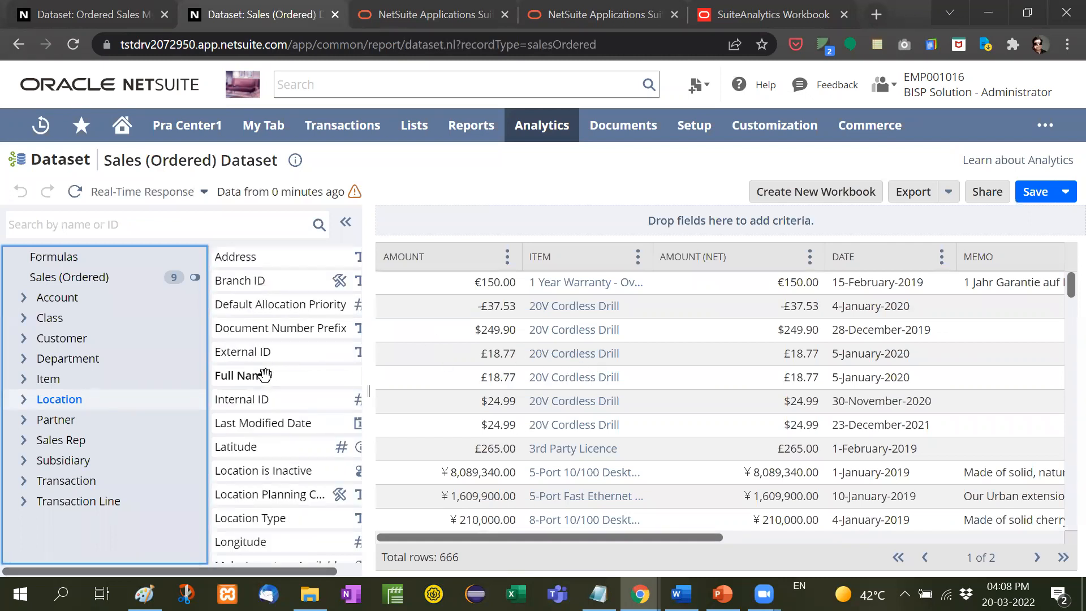
Step: Filter the dataset to Date within 1 December 2021 to 20 March 2022, leaving 18 rows
left_click(69, 277)
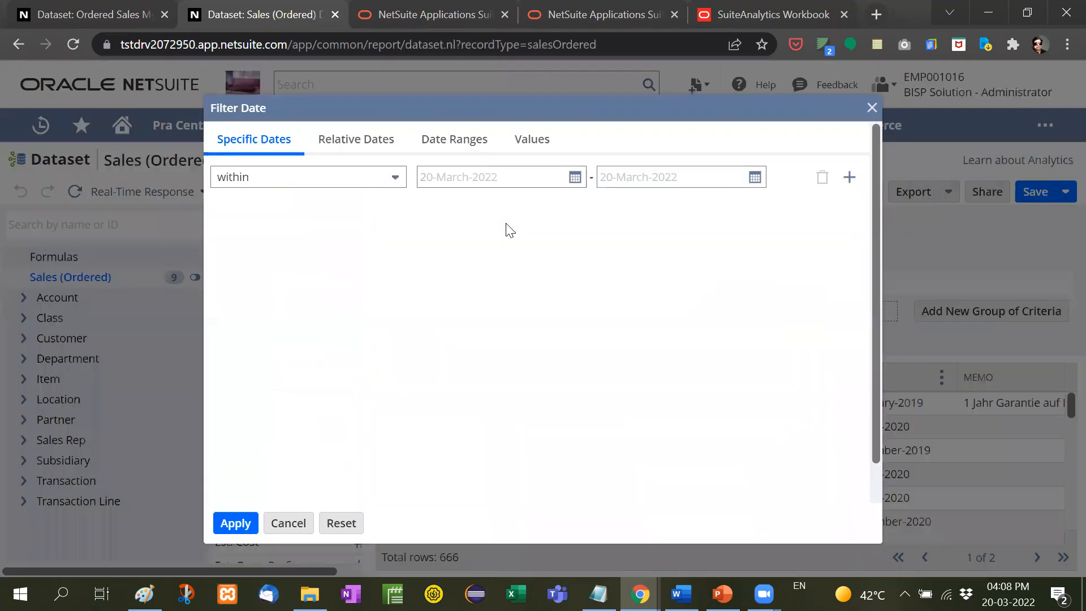
left_click(575, 176)
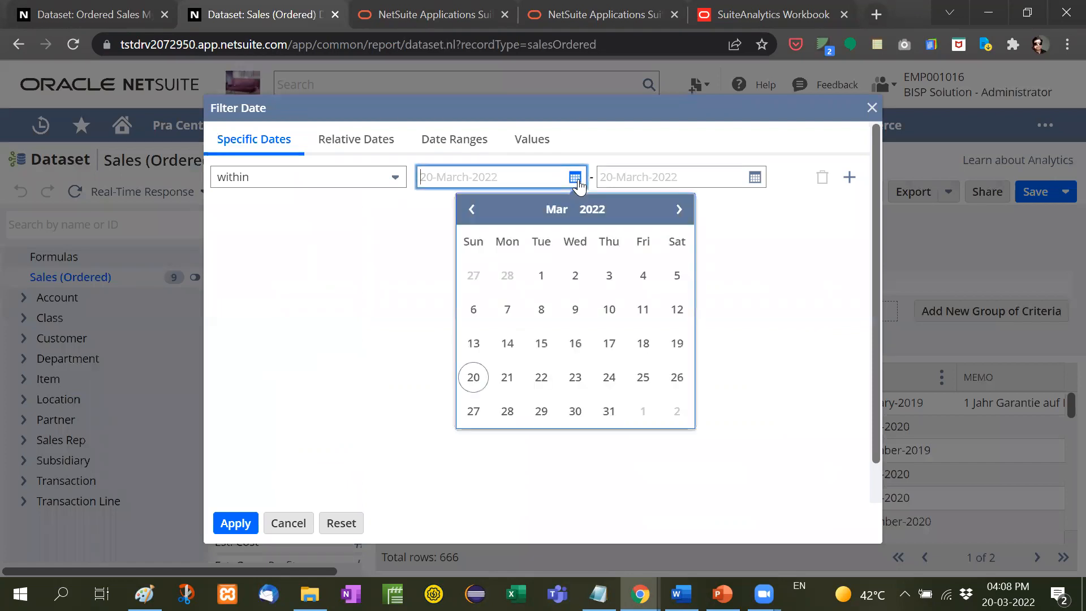
left_click(472, 210)
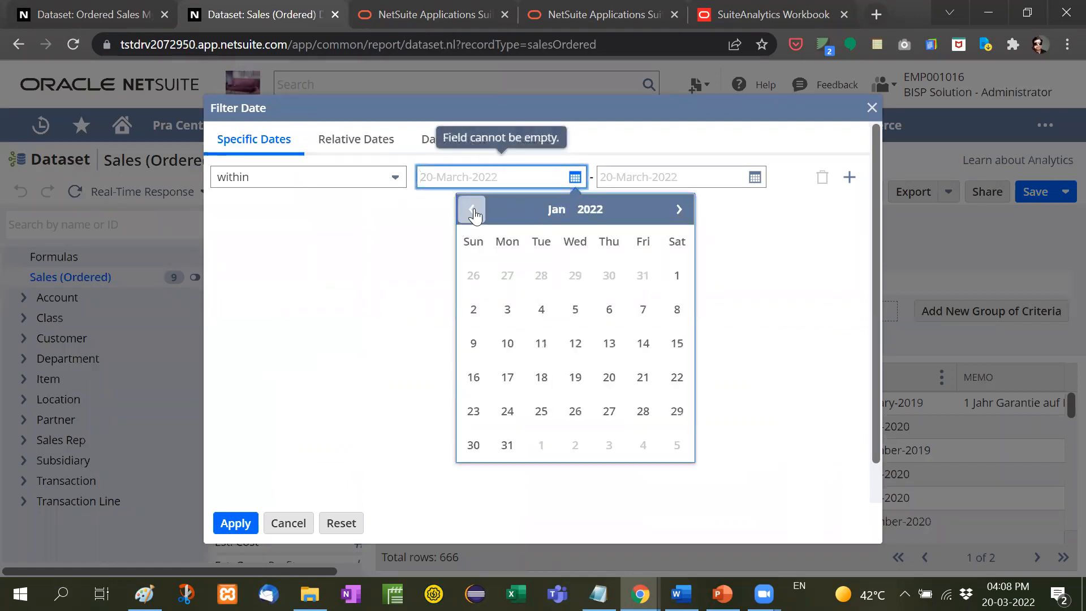
left_click(472, 208)
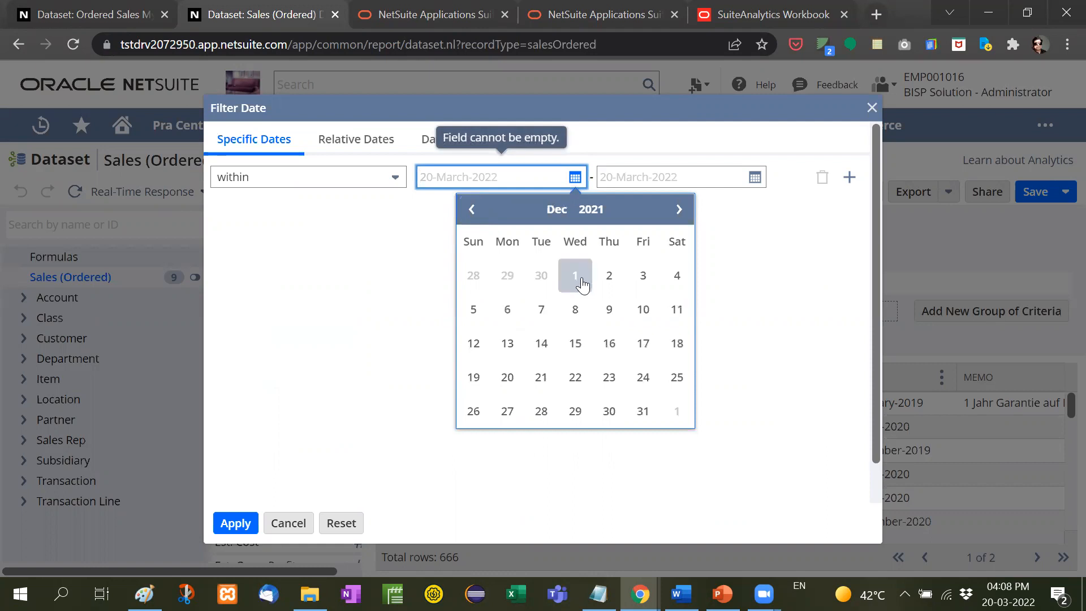
left_click(575, 275)
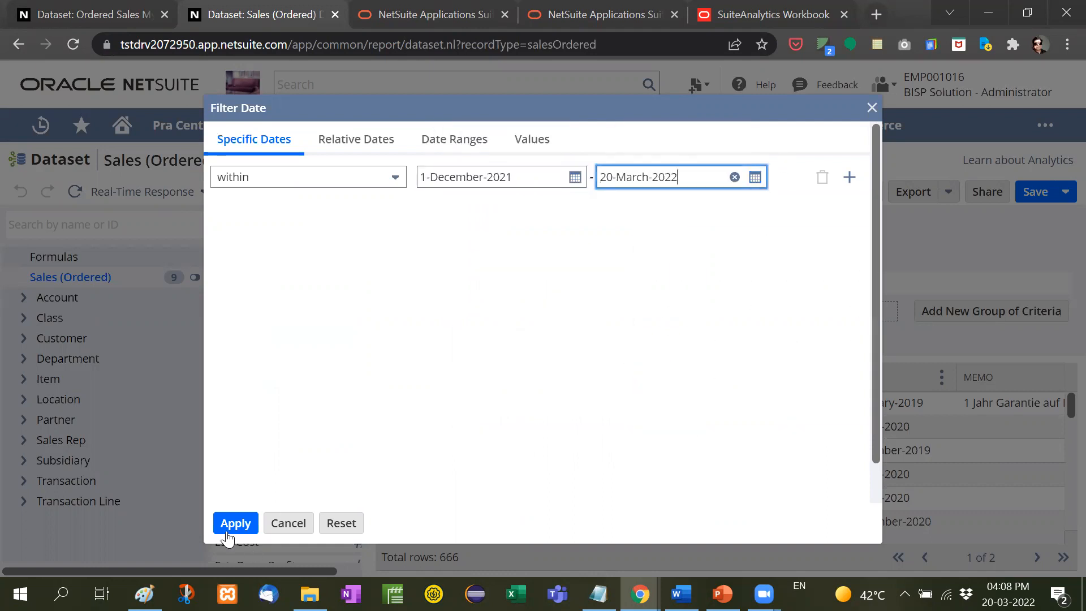
left_click(235, 522)
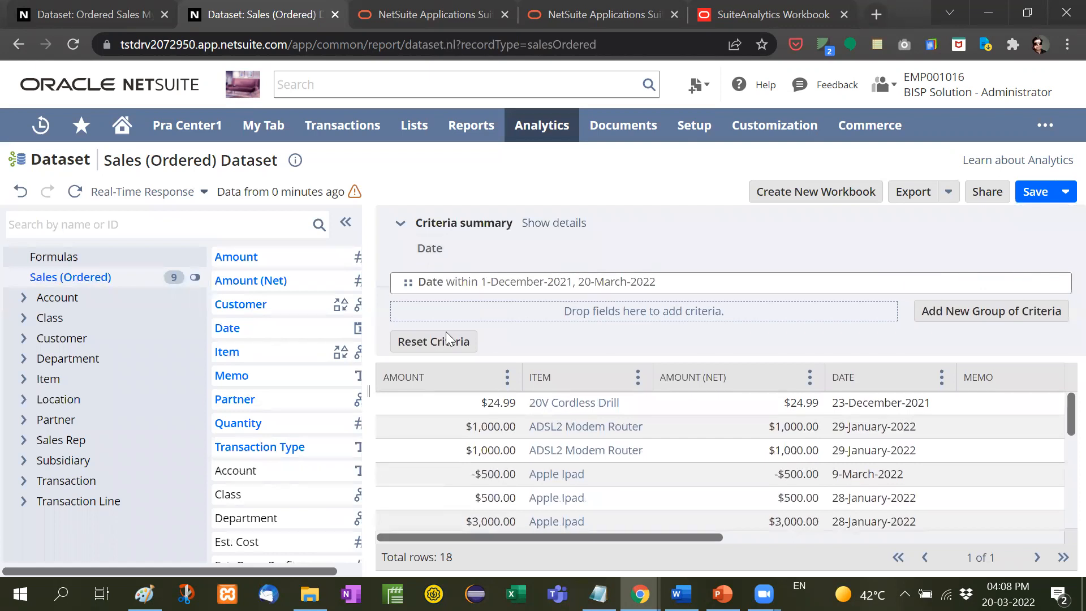
mouse_move(729, 492)
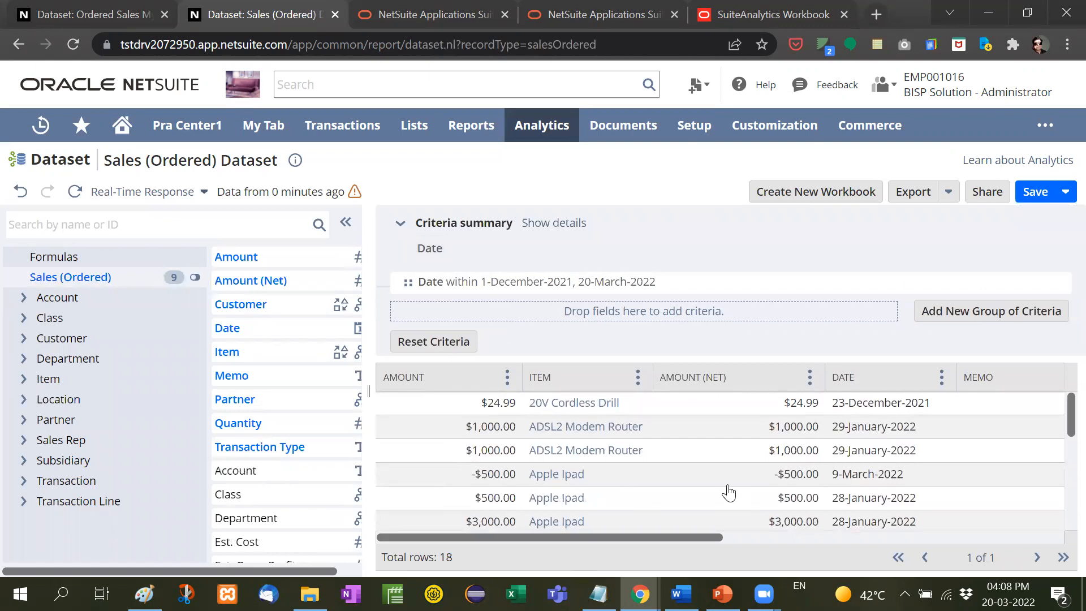
Step: Remove the Date column from the results and review the remaining columns
left_click(940, 376)
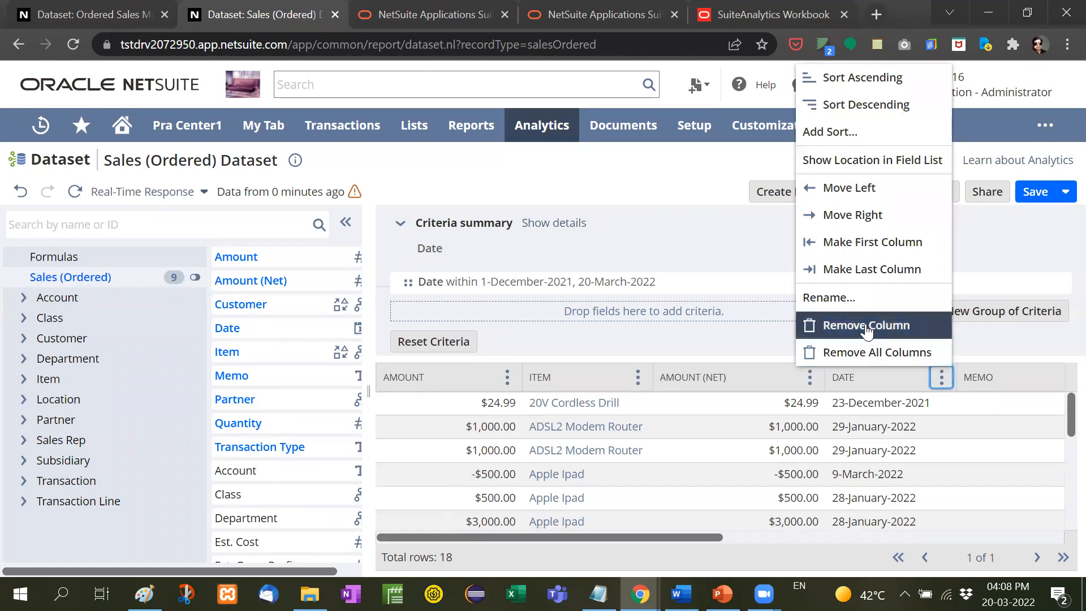
left_click(865, 325)
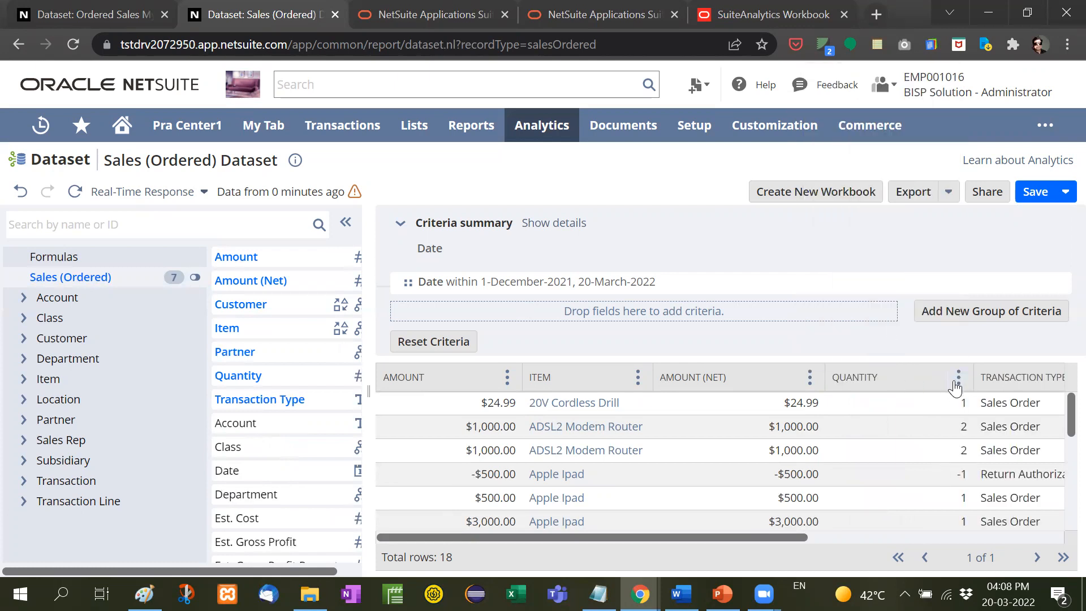
scroll("right", 3)
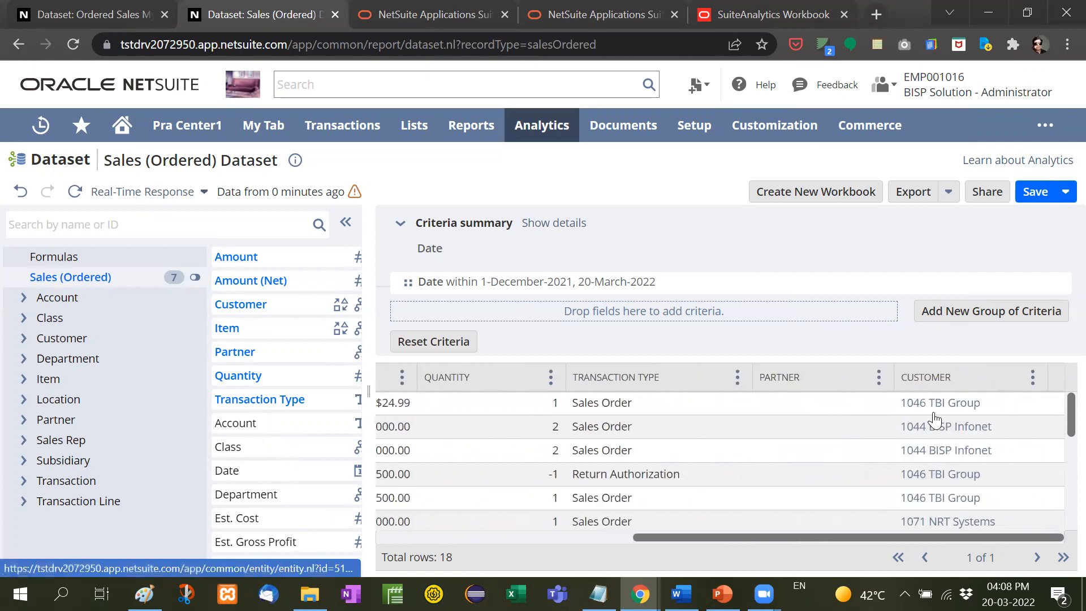
scroll("left", 3)
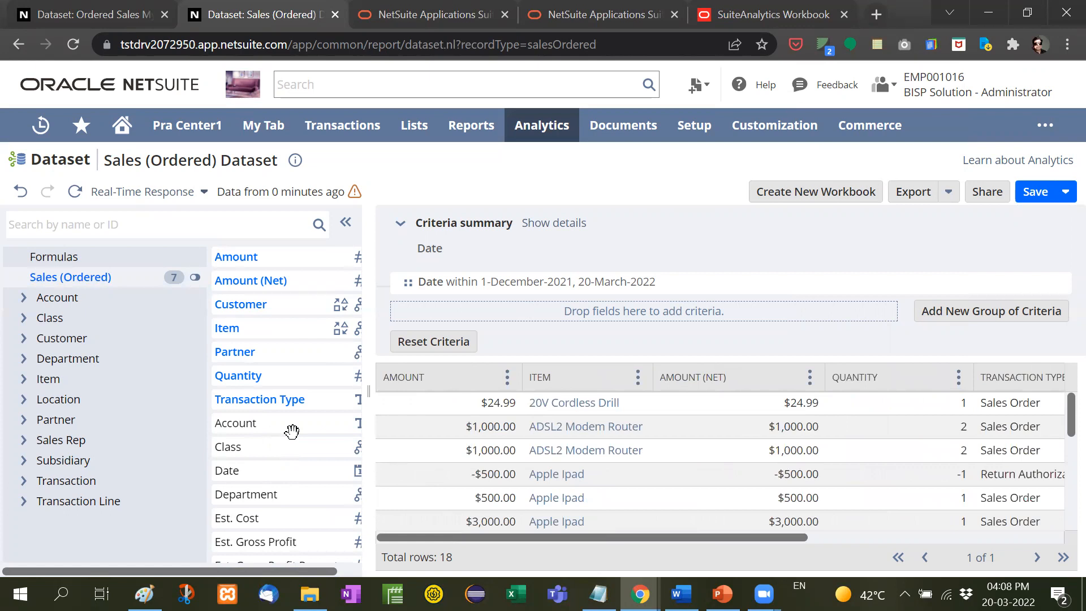
mouse_move(238, 294)
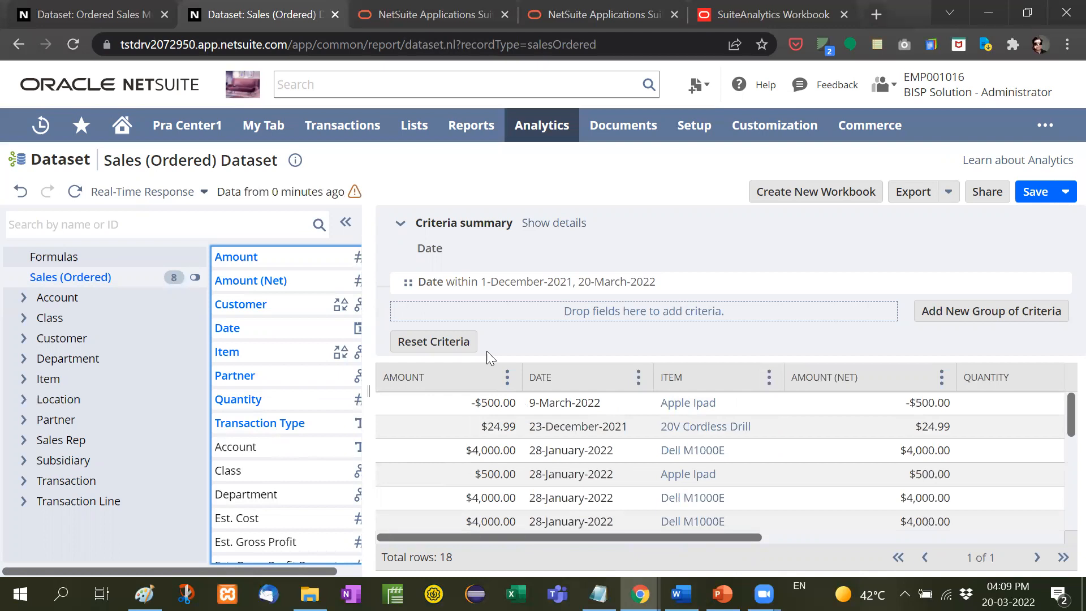
mouse_move(235, 381)
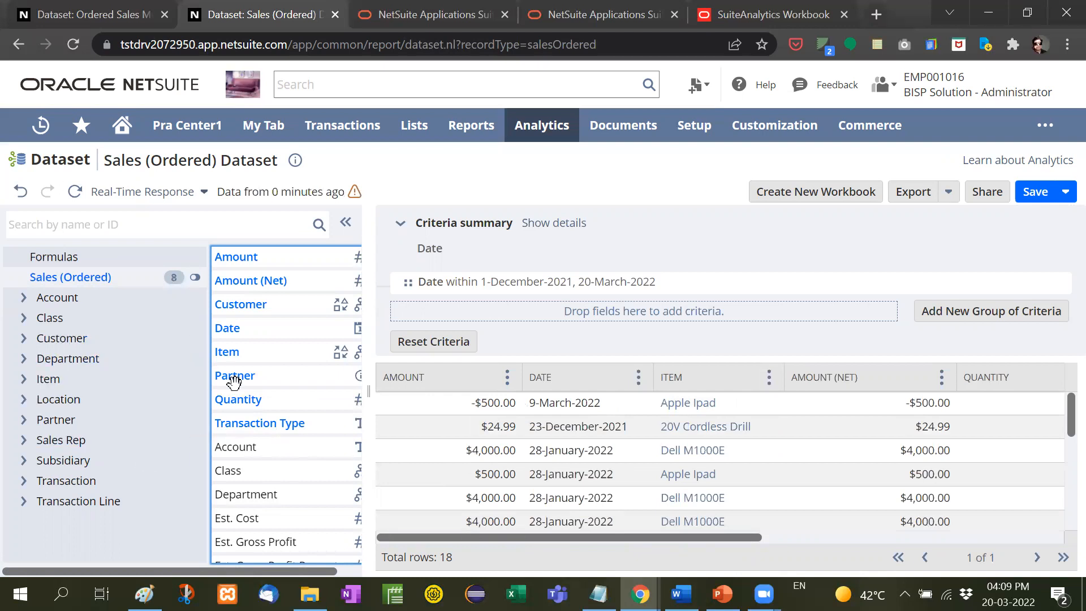
mouse_move(186, 568)
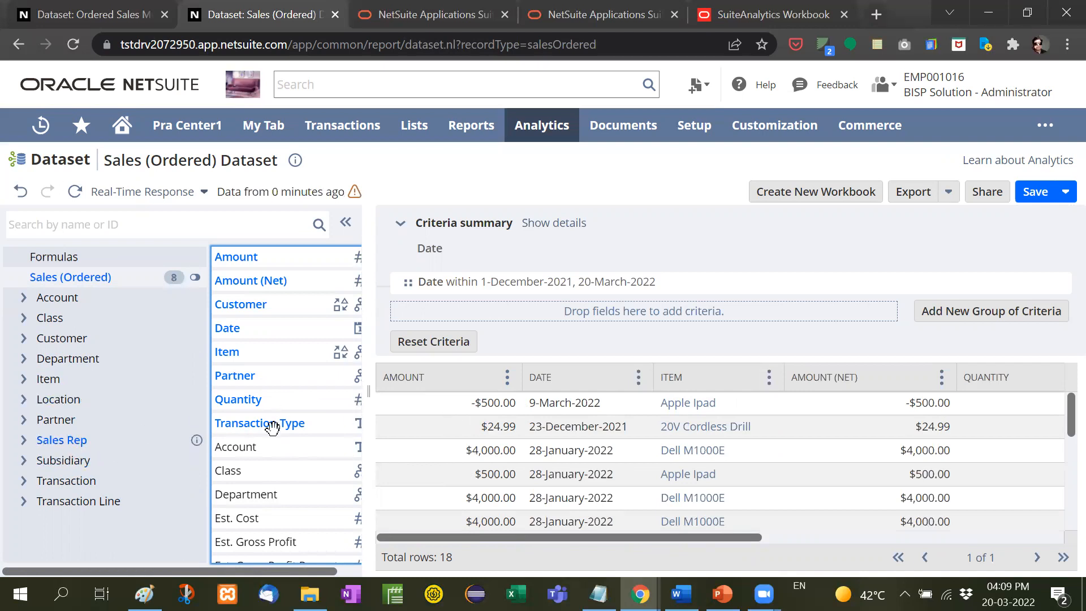
mouse_move(483, 298)
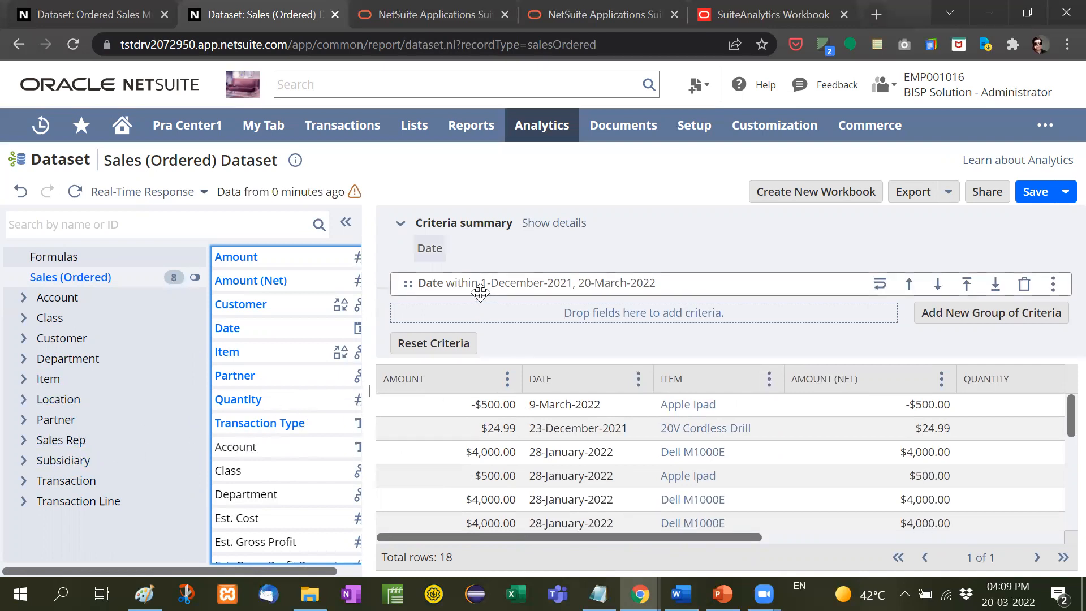
mouse_move(1035, 192)
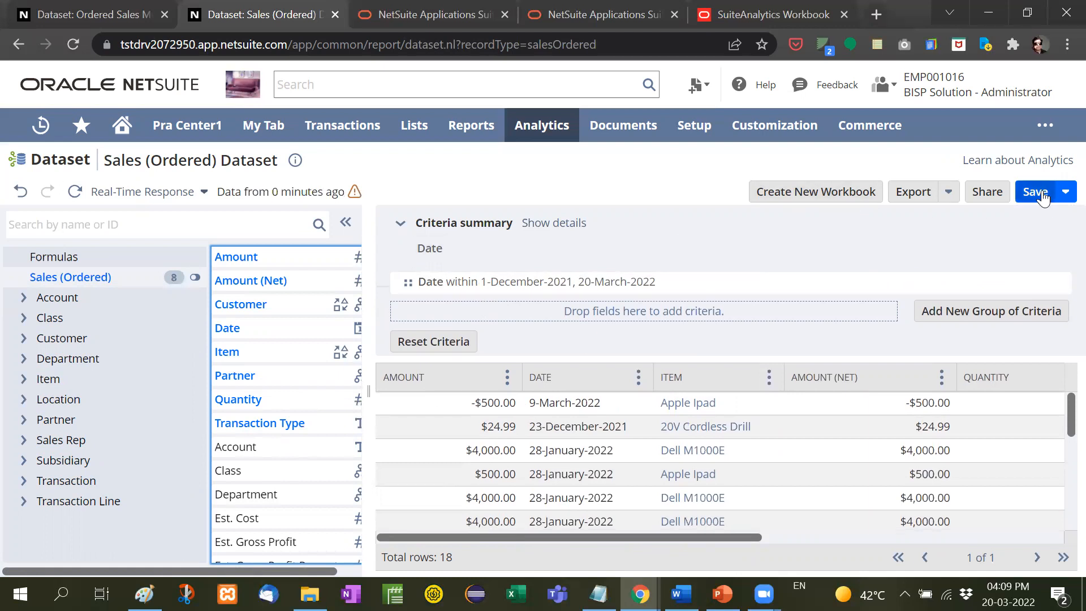
Step: Save the dataset under the name Sales (Ordered) Dataset_2
left_click(1064, 193)
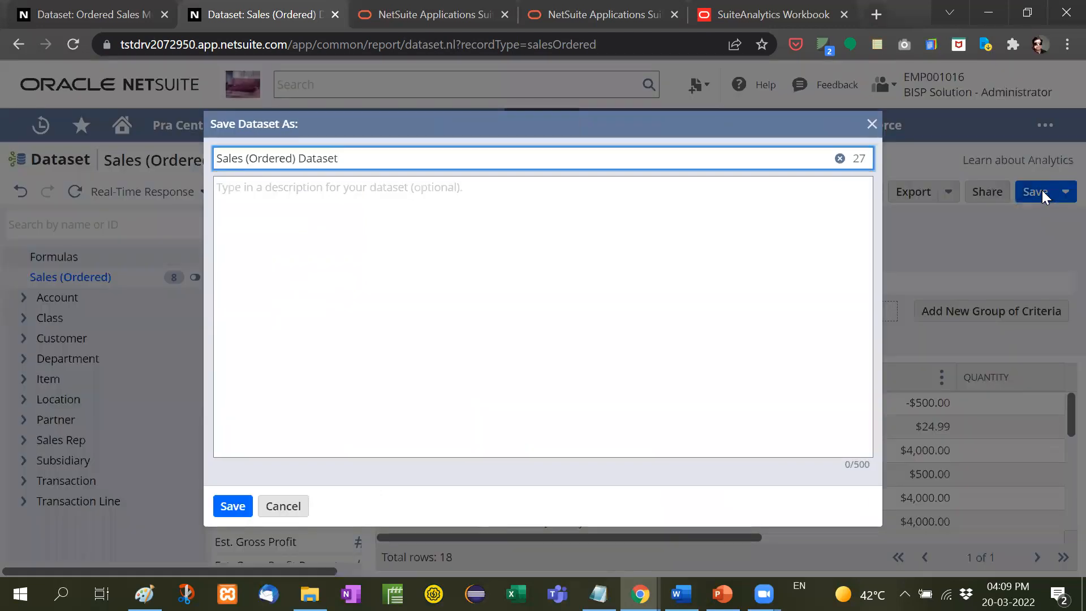
type("_2")
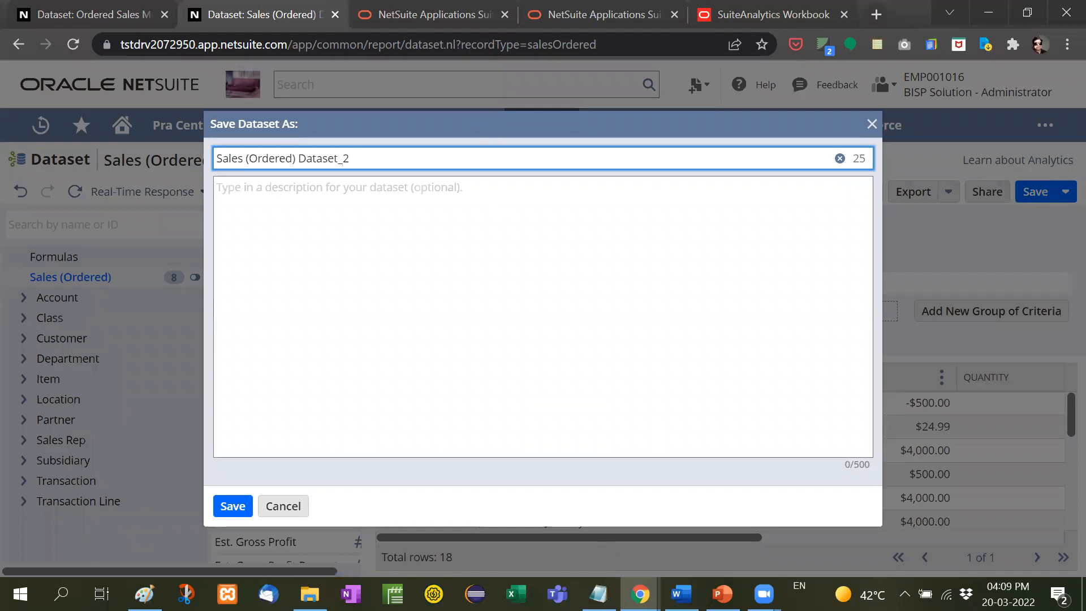
mouse_move(492, 167)
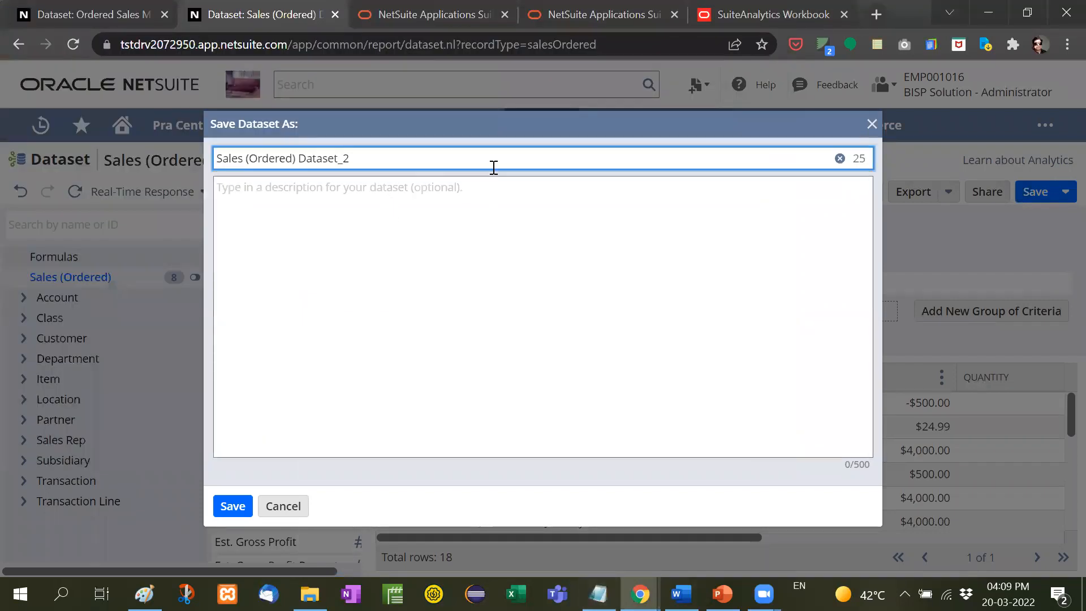
left_click(233, 505)
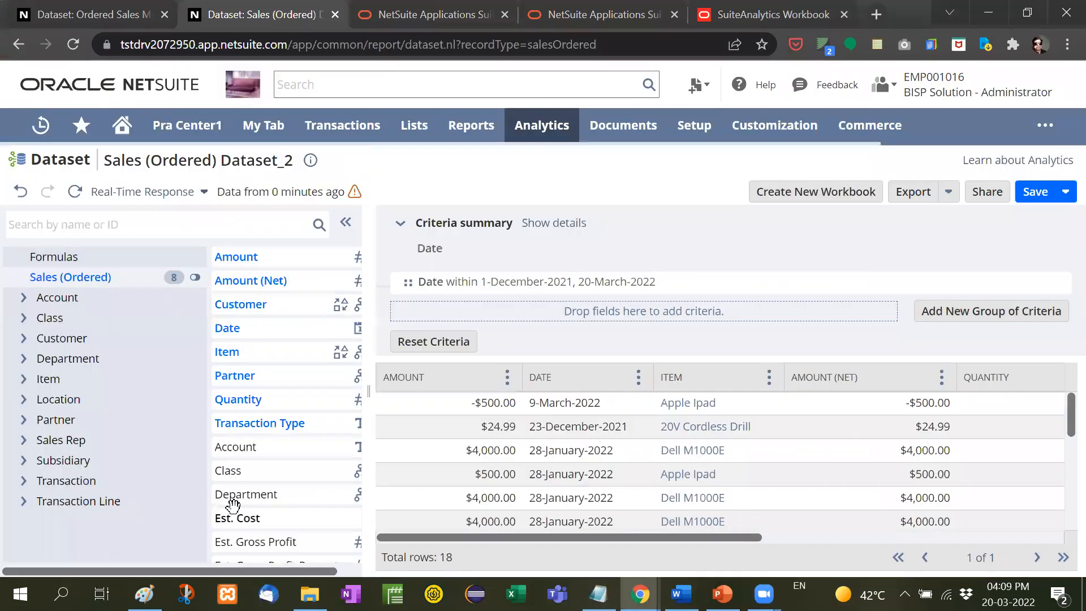
left_click(1034, 192)
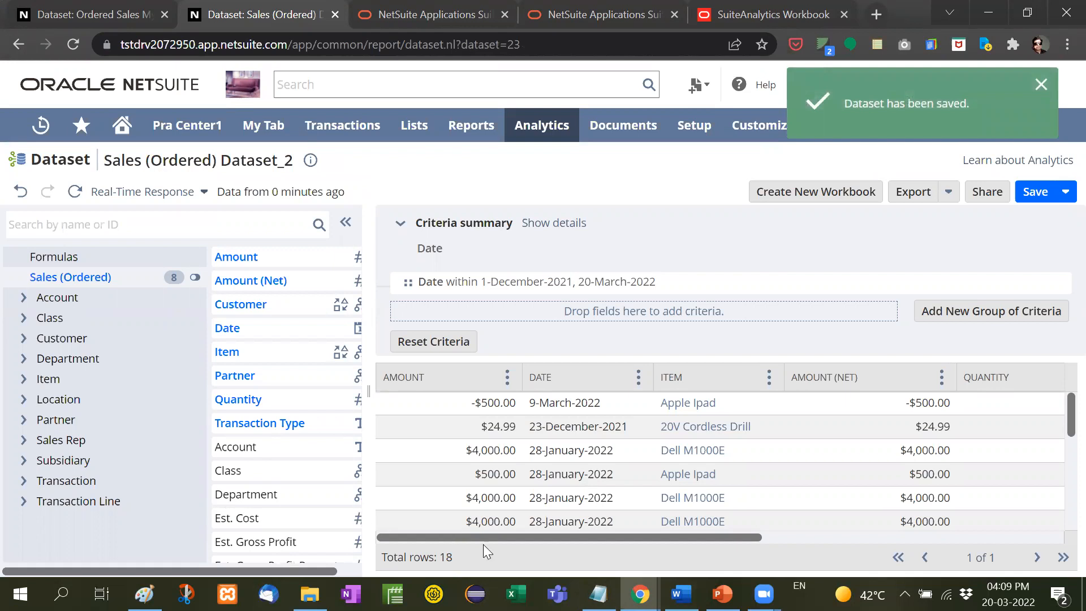
mouse_move(722, 173)
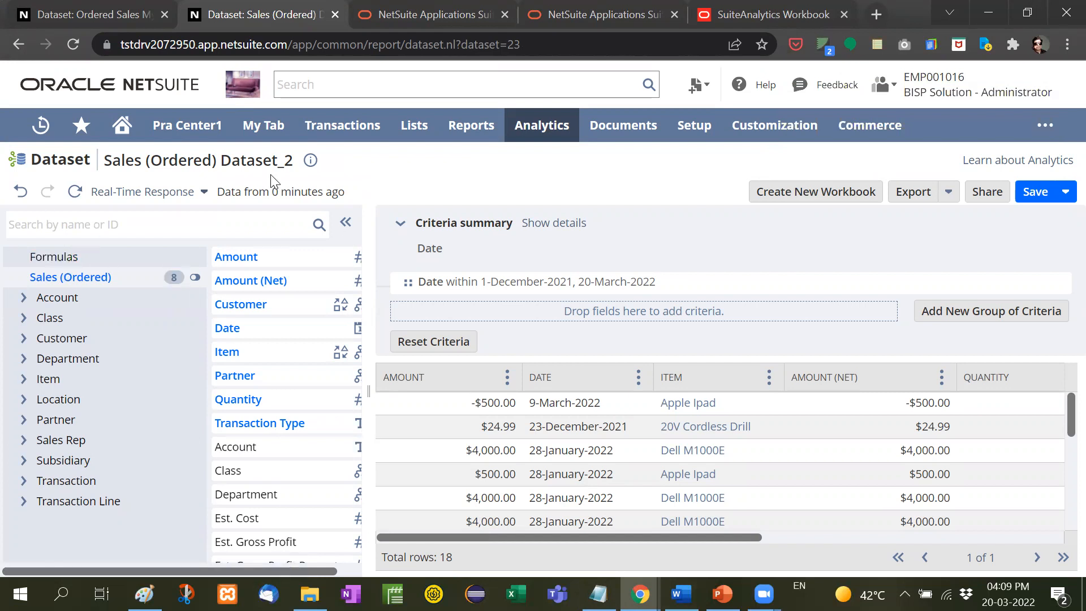
mouse_move(814, 192)
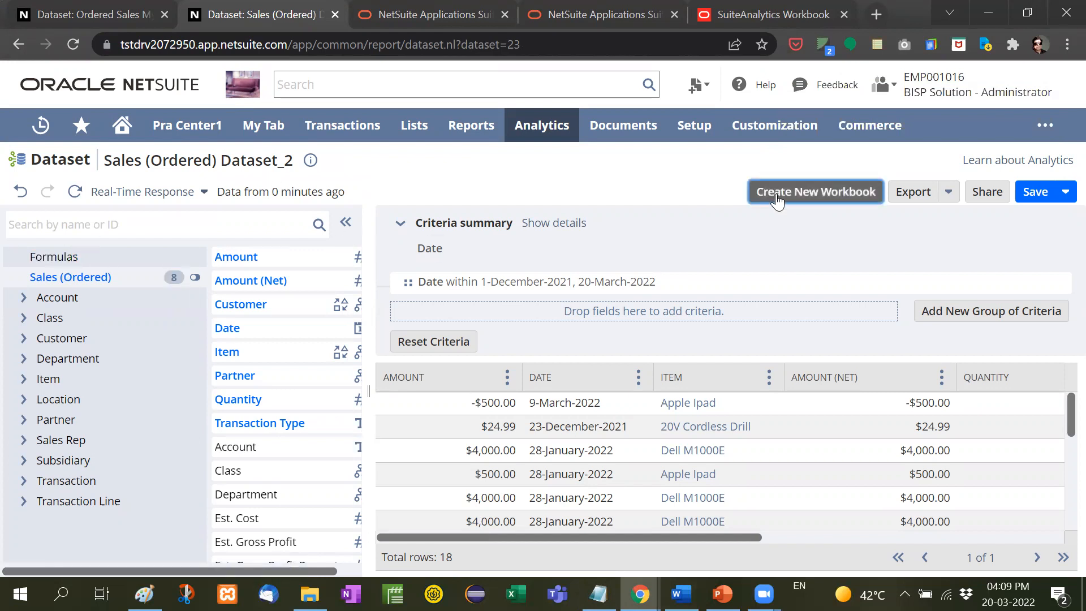
Step: Create a new workbook from Sales (Ordered) Dataset_2 with a Pivot visualization
left_click(815, 191)
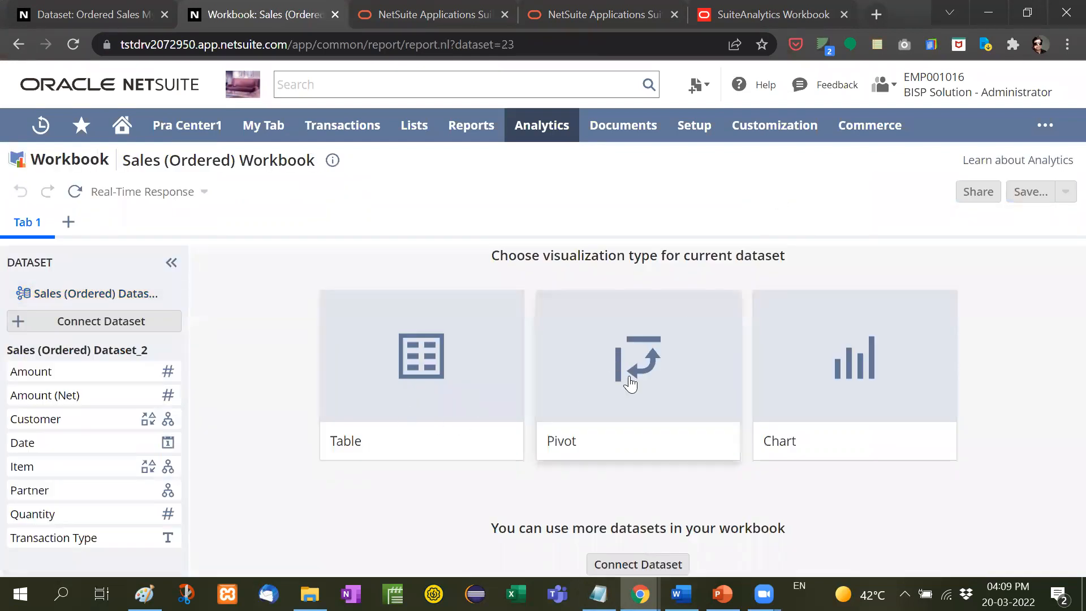
mouse_move(691, 416)
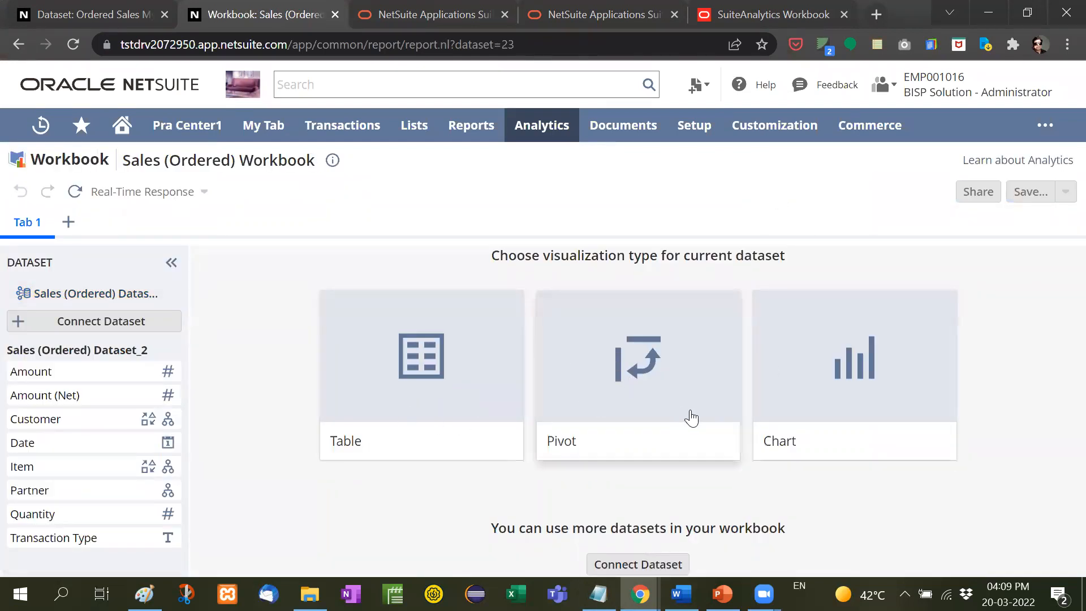
mouse_move(467, 412)
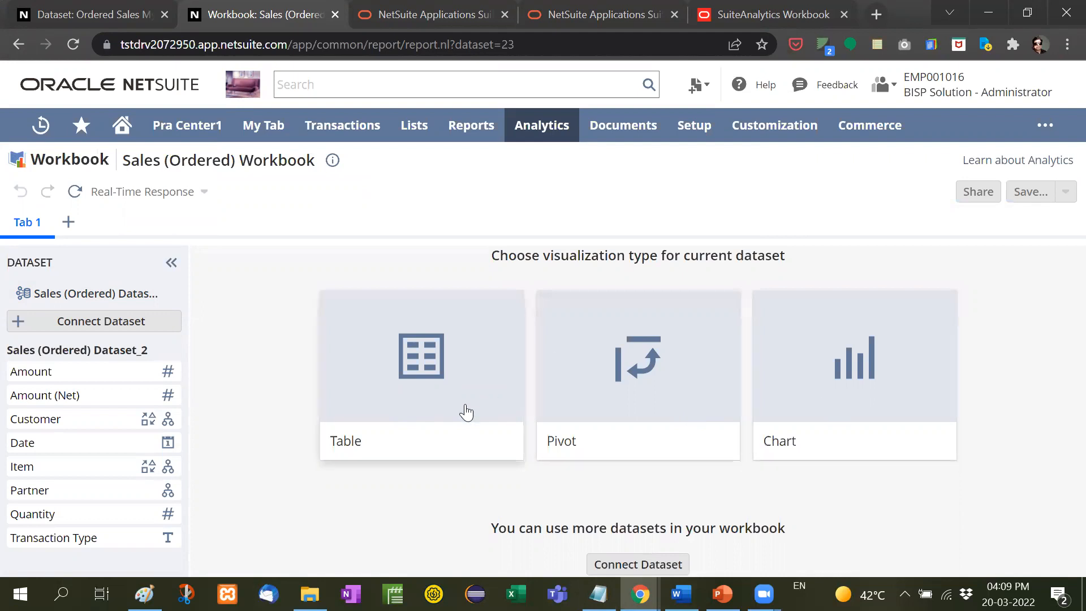
mouse_move(449, 417)
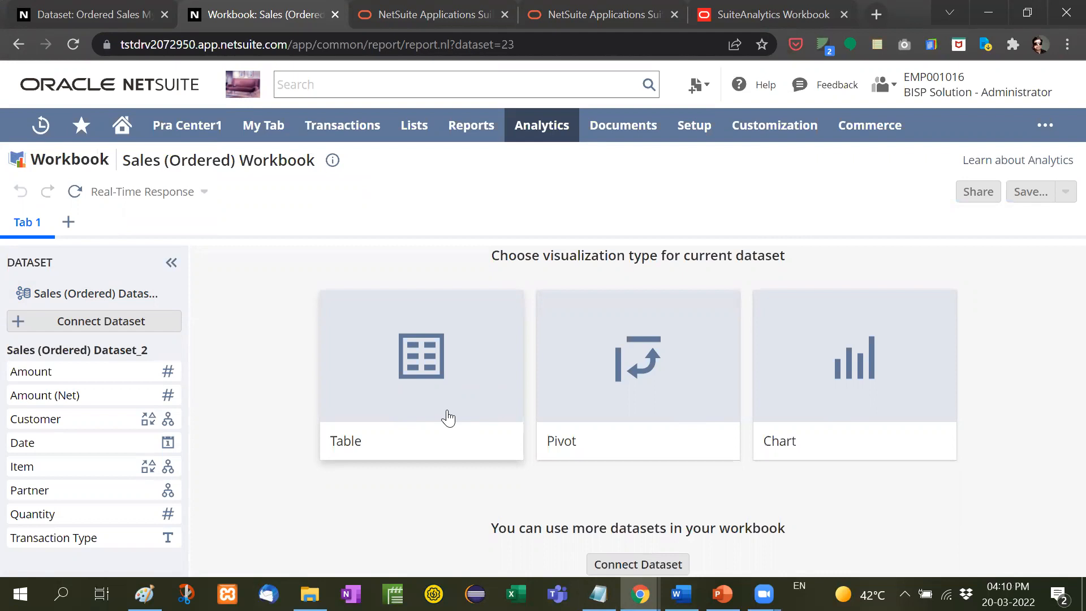
mouse_move(575, 394)
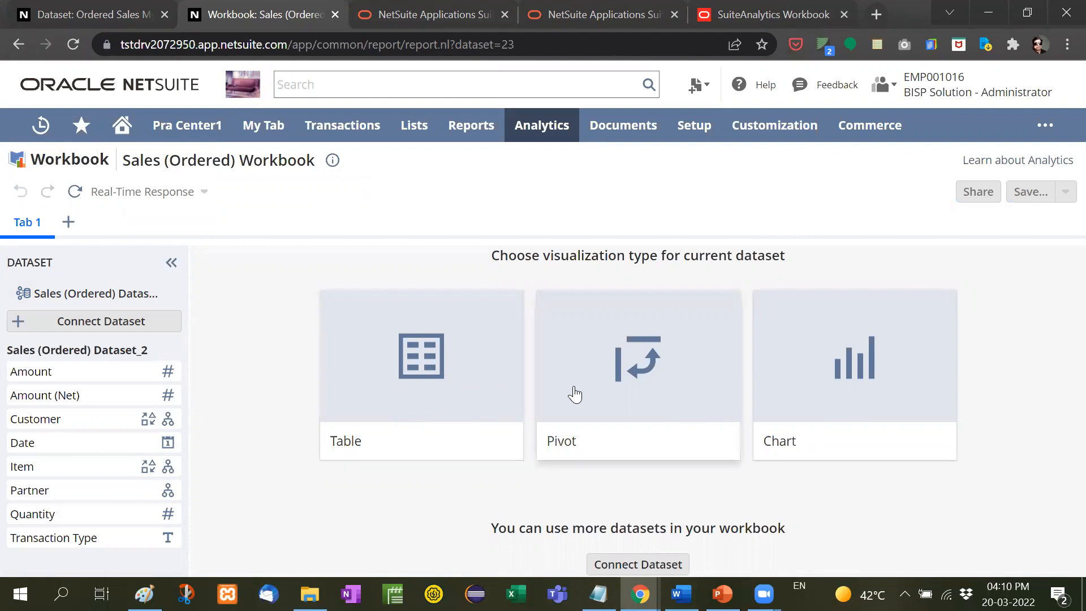
mouse_move(604, 408)
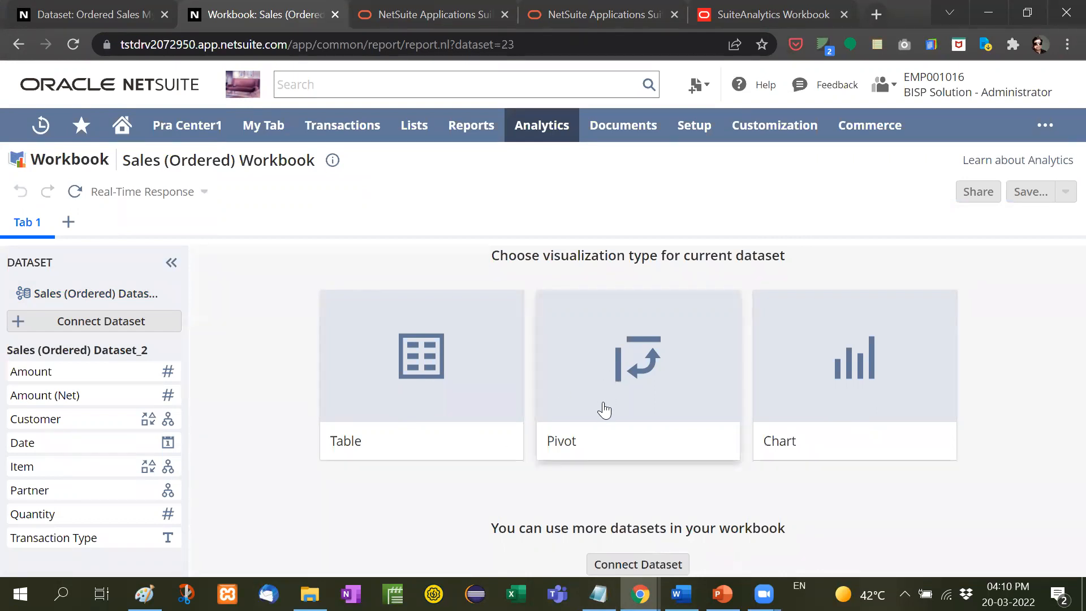
left_click(637, 374)
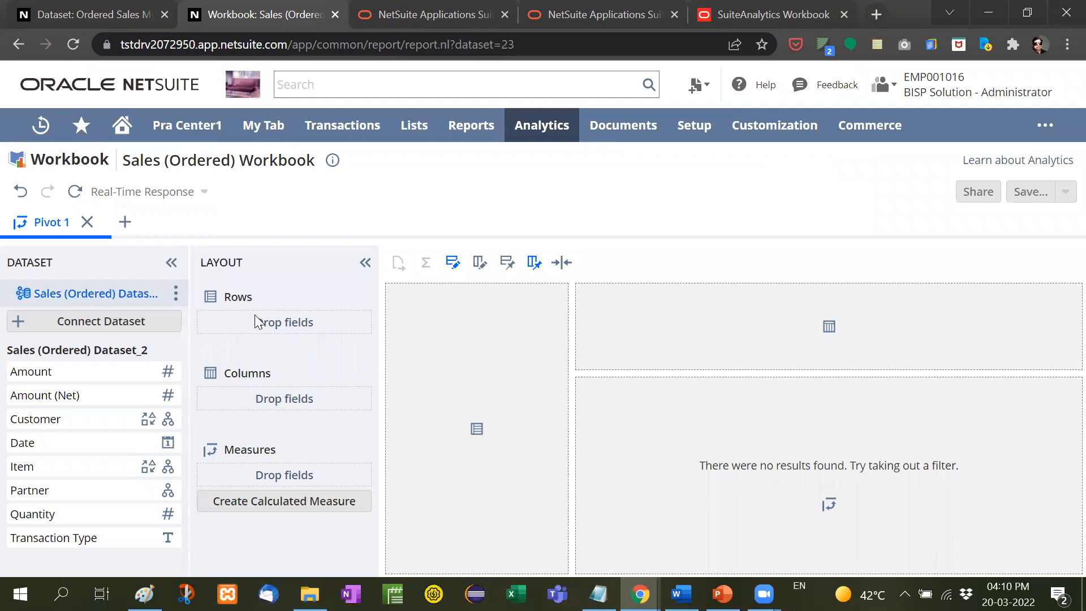
mouse_move(276, 470)
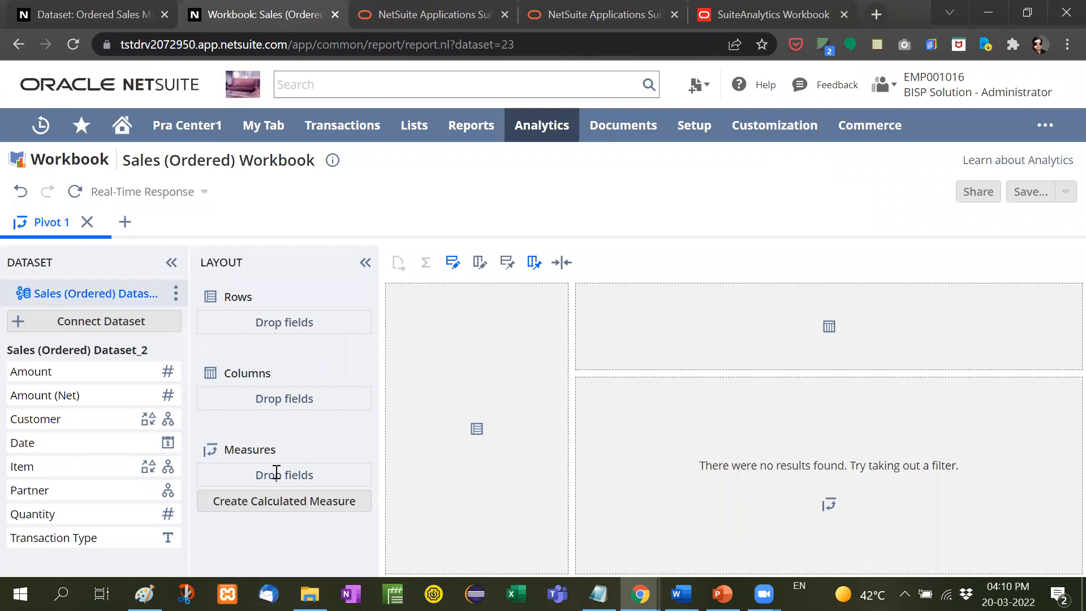
mouse_move(110, 376)
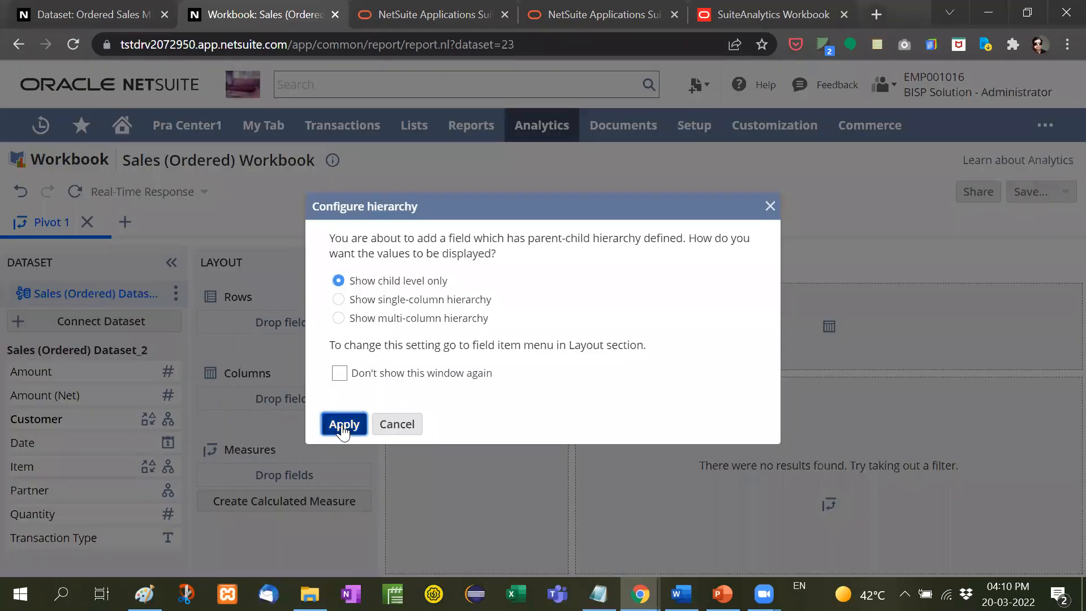
Step: Show Customer at child level only in the pivot rows
left_click(344, 424)
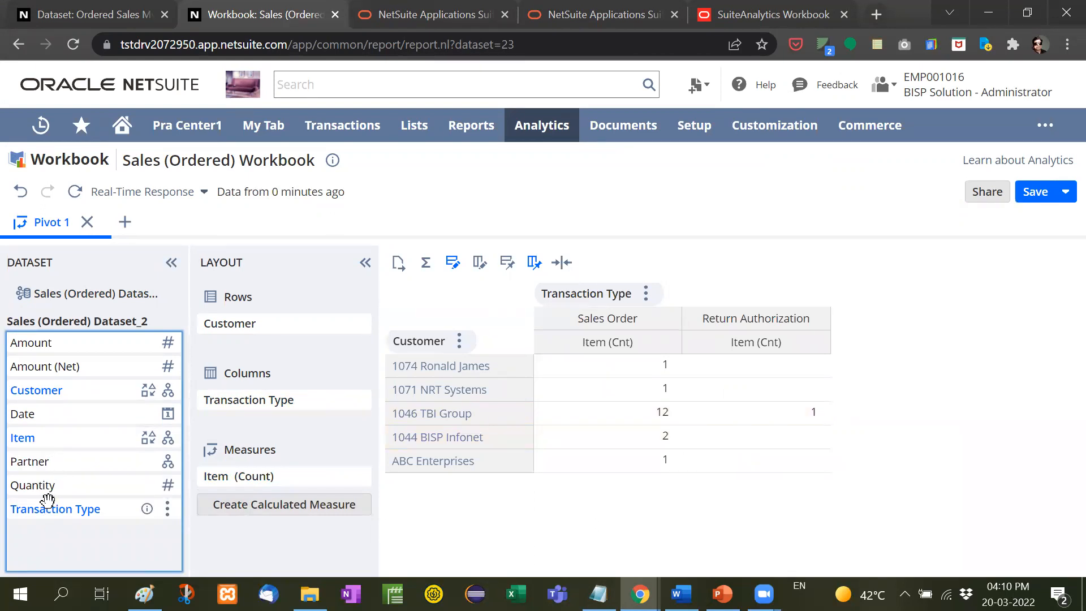
mouse_move(24, 414)
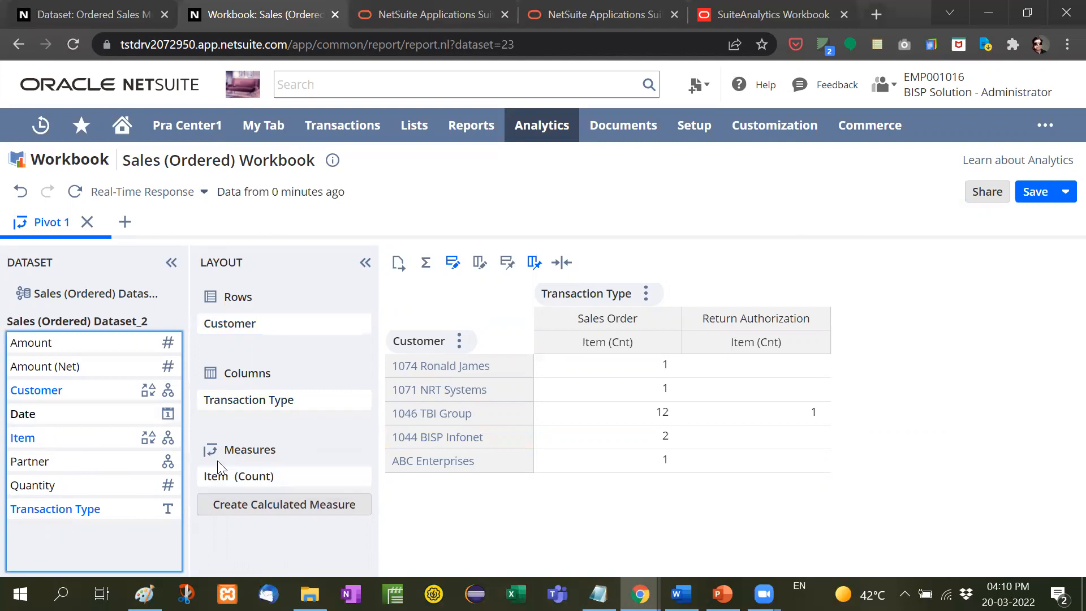
mouse_move(55, 508)
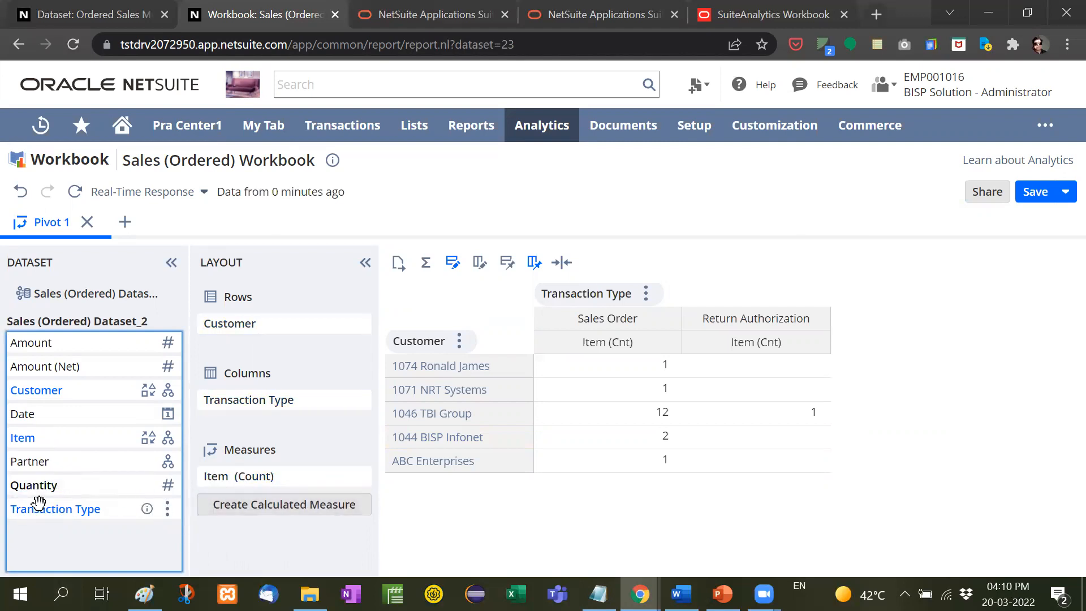
mouse_move(240, 476)
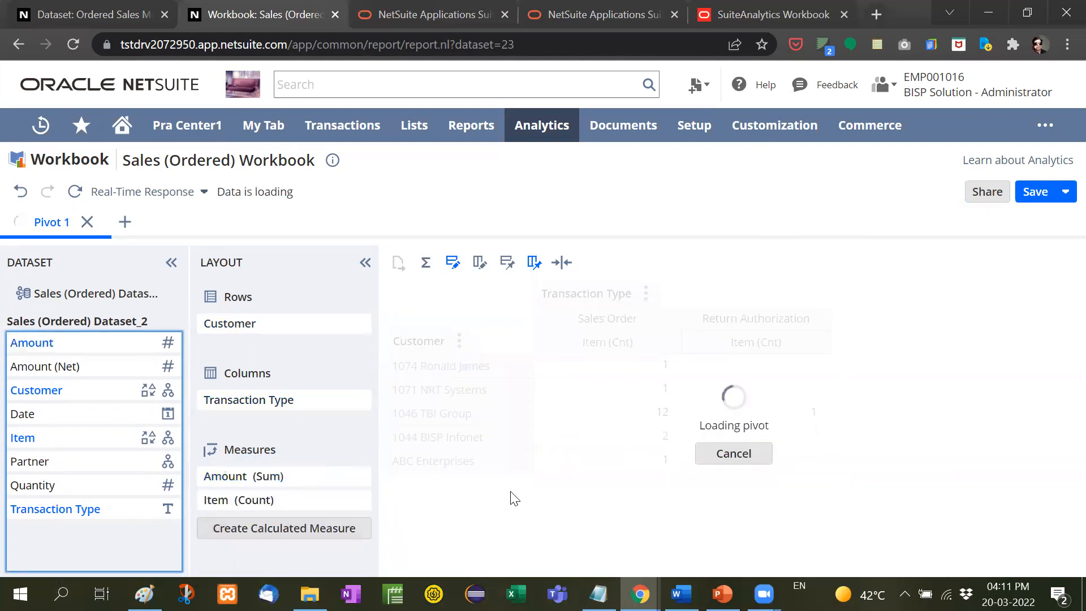
mouse_move(326, 479)
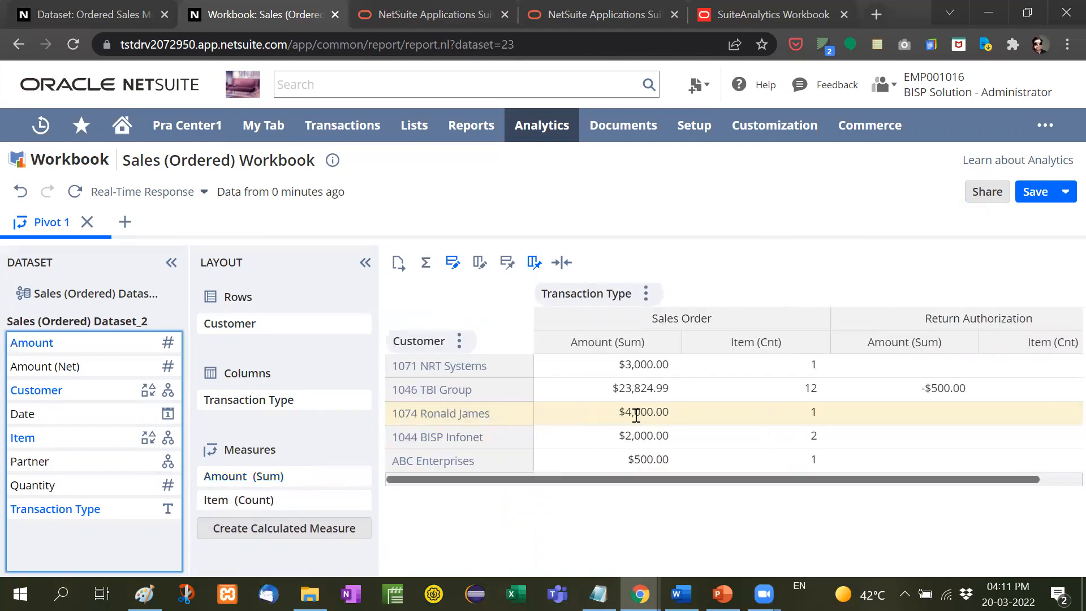
mouse_move(332, 430)
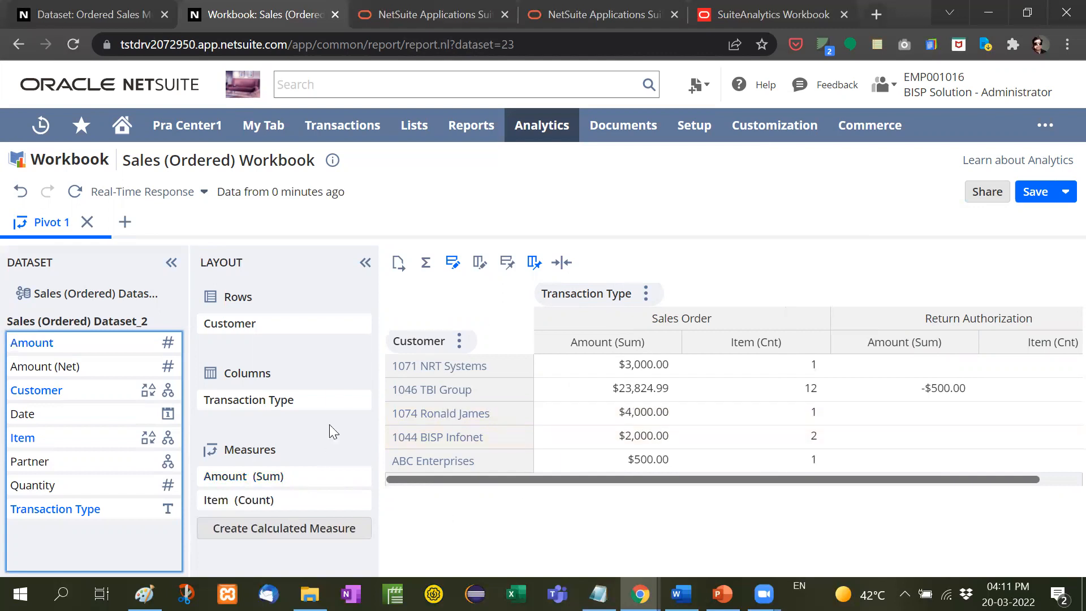
mouse_move(126, 223)
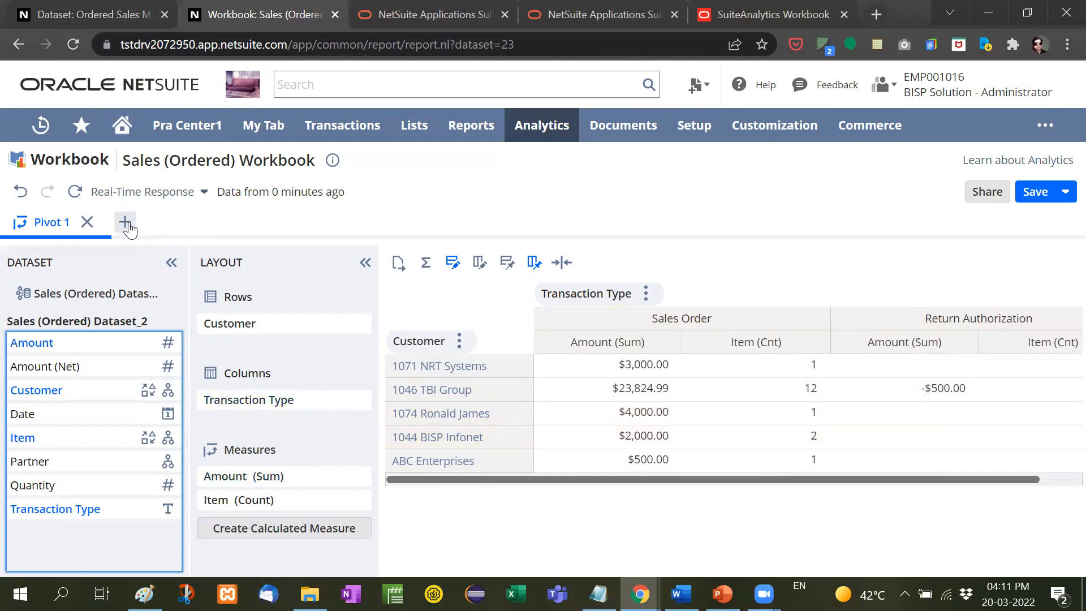
Step: Add a new Chart 1 tab to the workbook beside Pivot 1
left_click(126, 222)
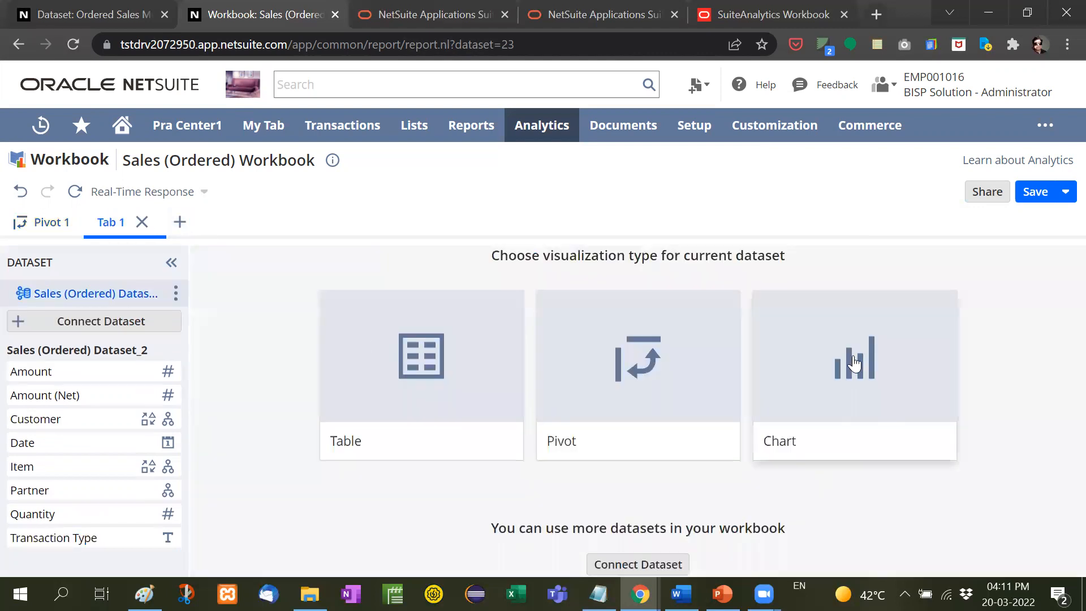
left_click(854, 355)
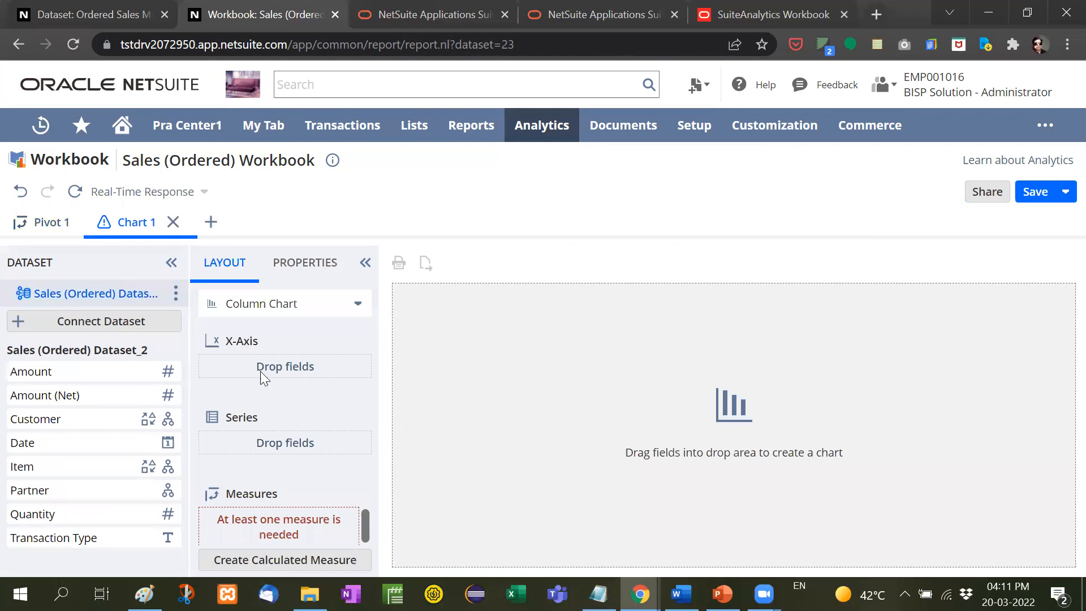
mouse_move(281, 536)
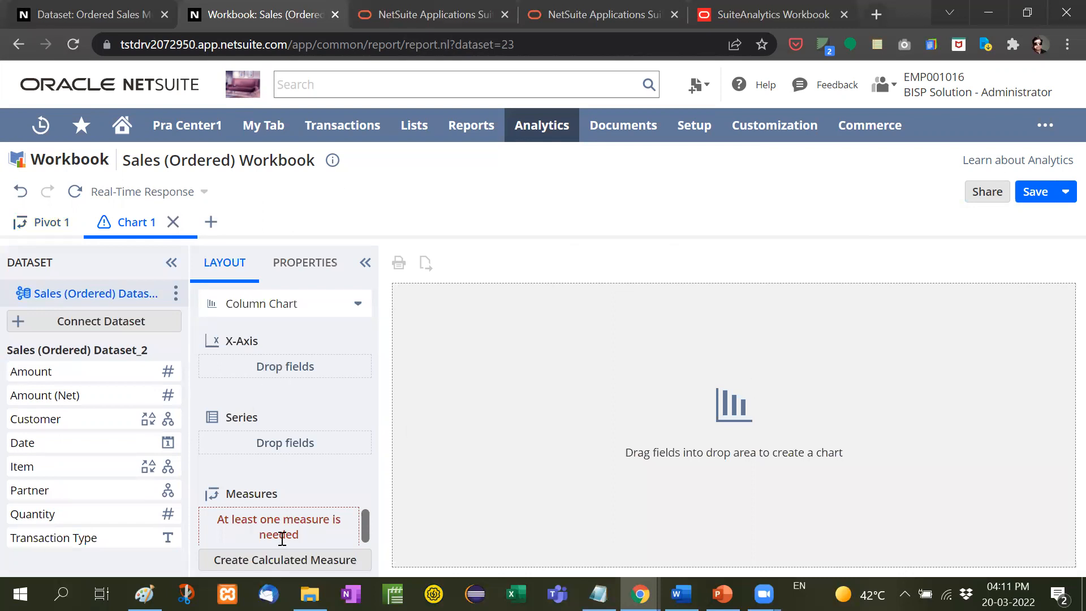
mouse_move(312, 482)
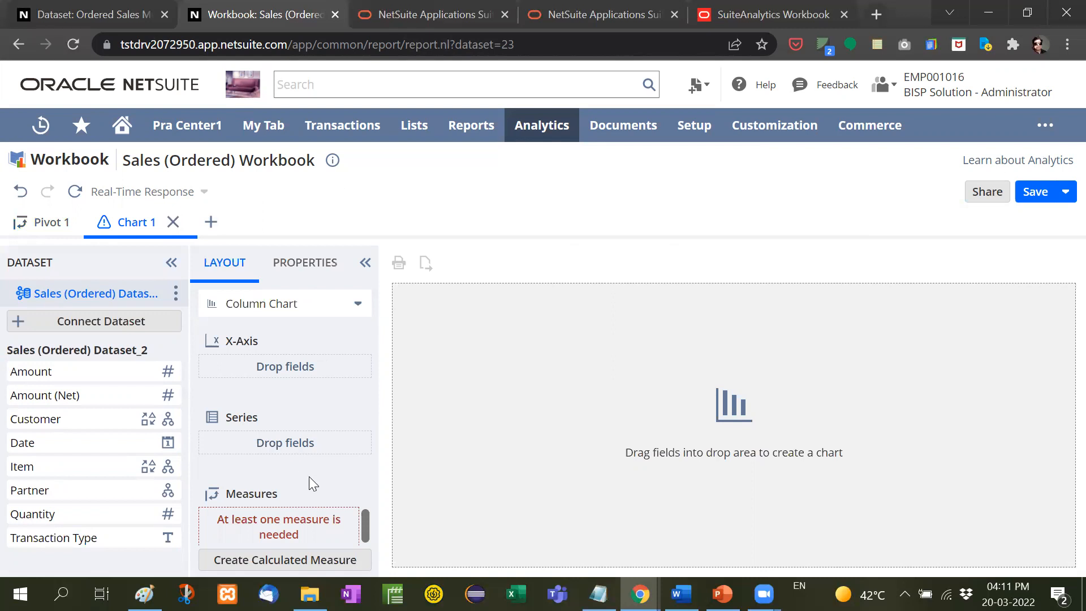
mouse_move(245, 413)
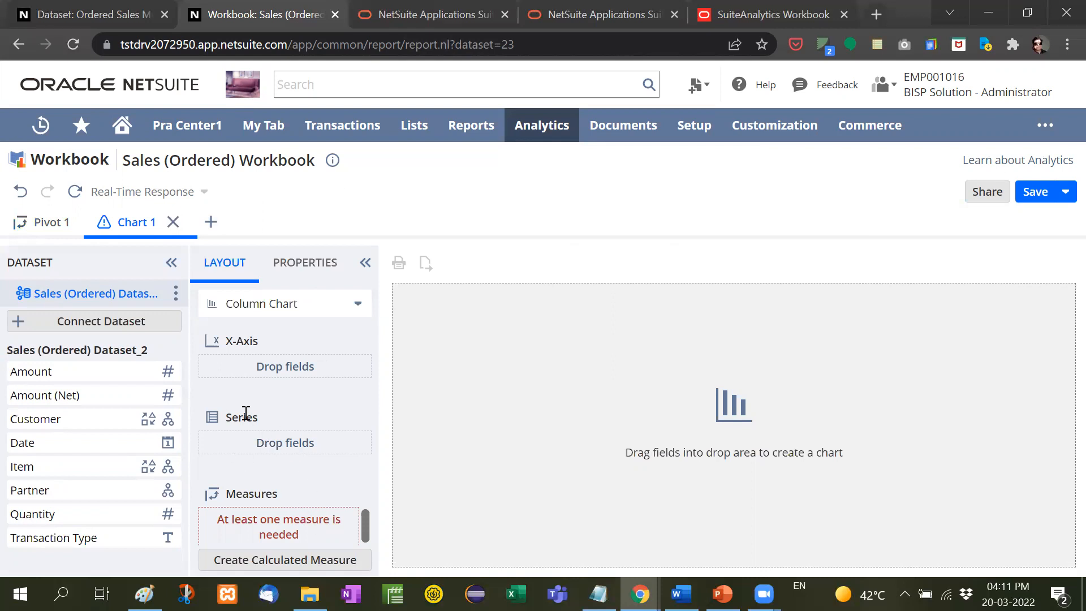
mouse_move(266, 437)
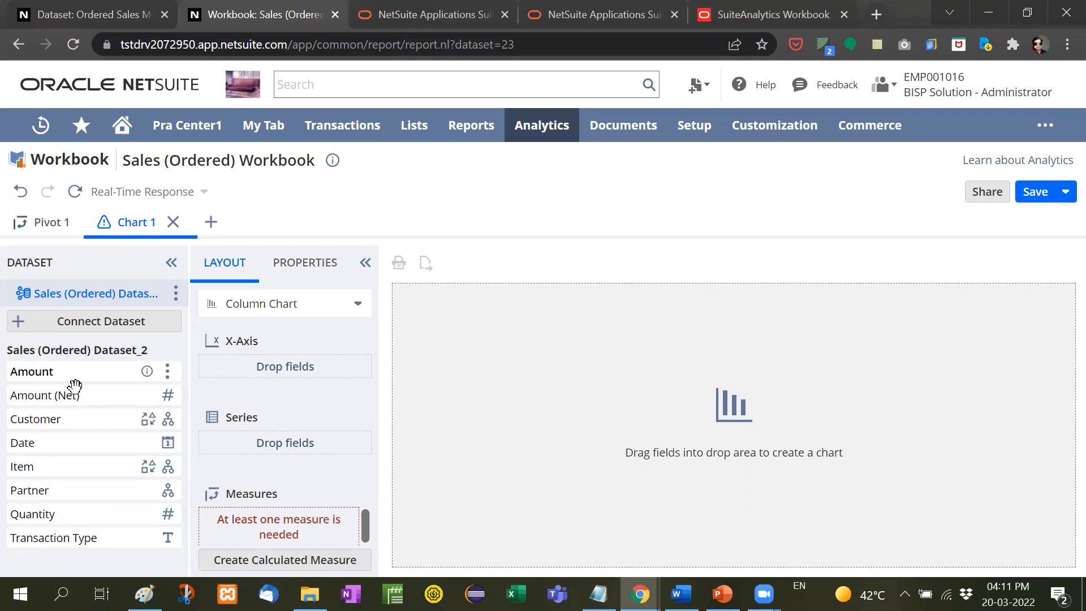
mouse_move(37, 418)
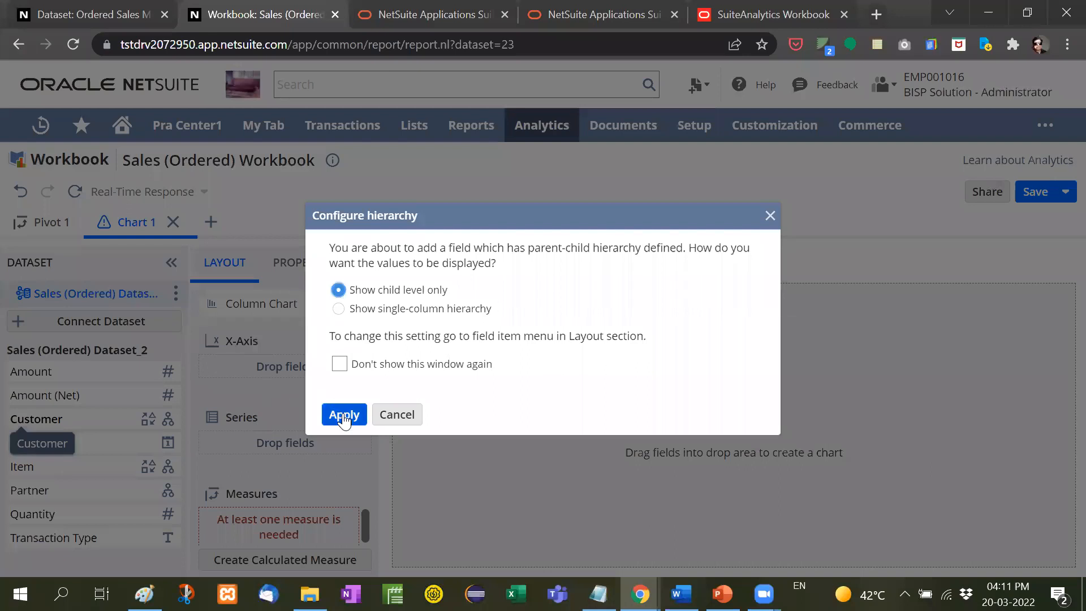
Step: Show child-level customers on the X-axis and remove the Item (Count) measure from the chart
left_click(344, 414)
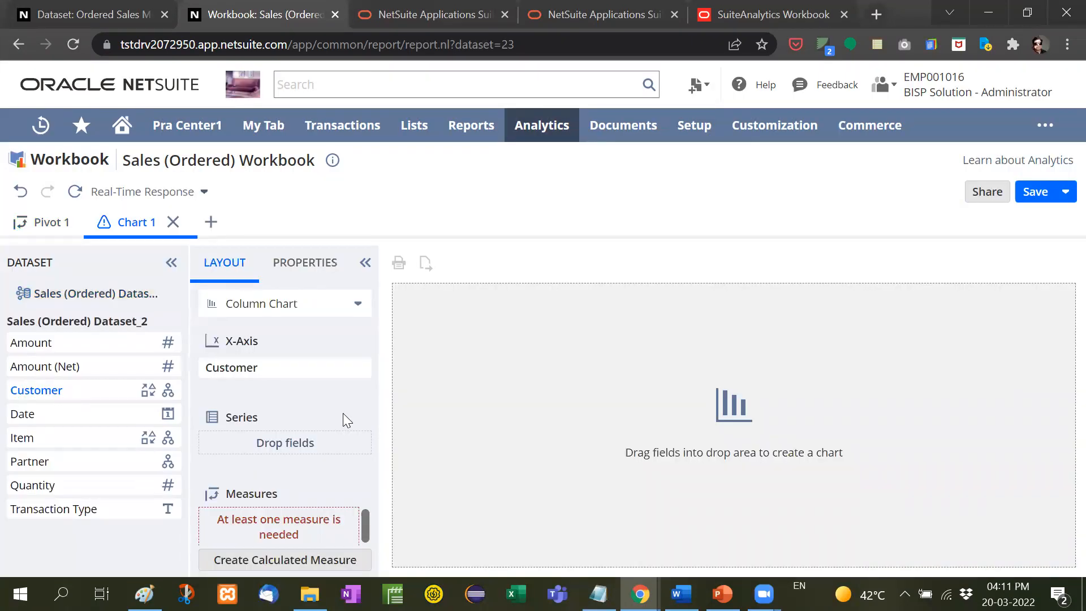
mouse_move(55, 508)
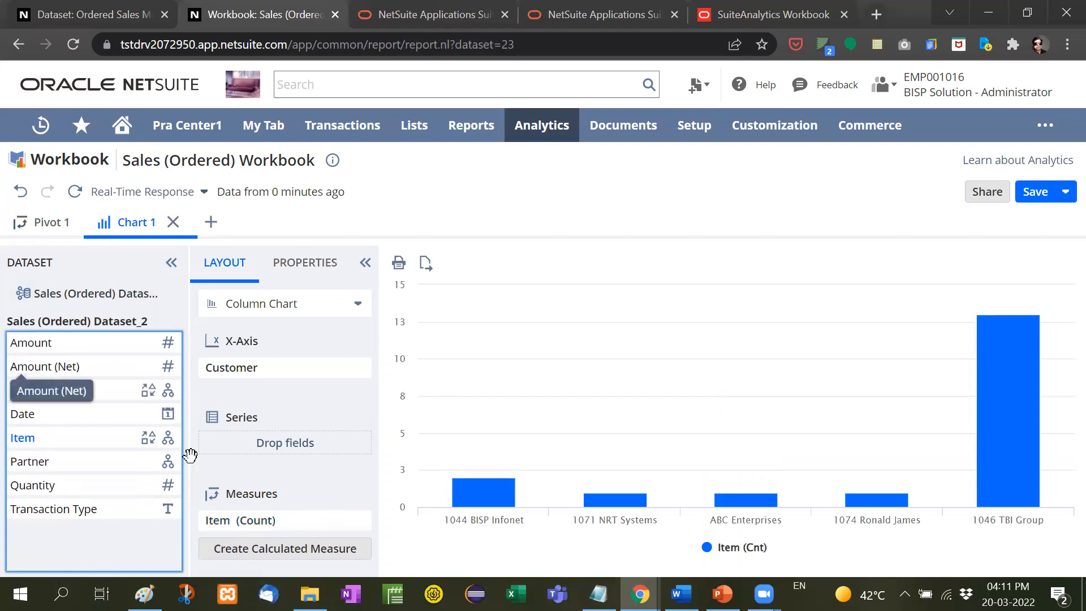
mouse_move(32, 462)
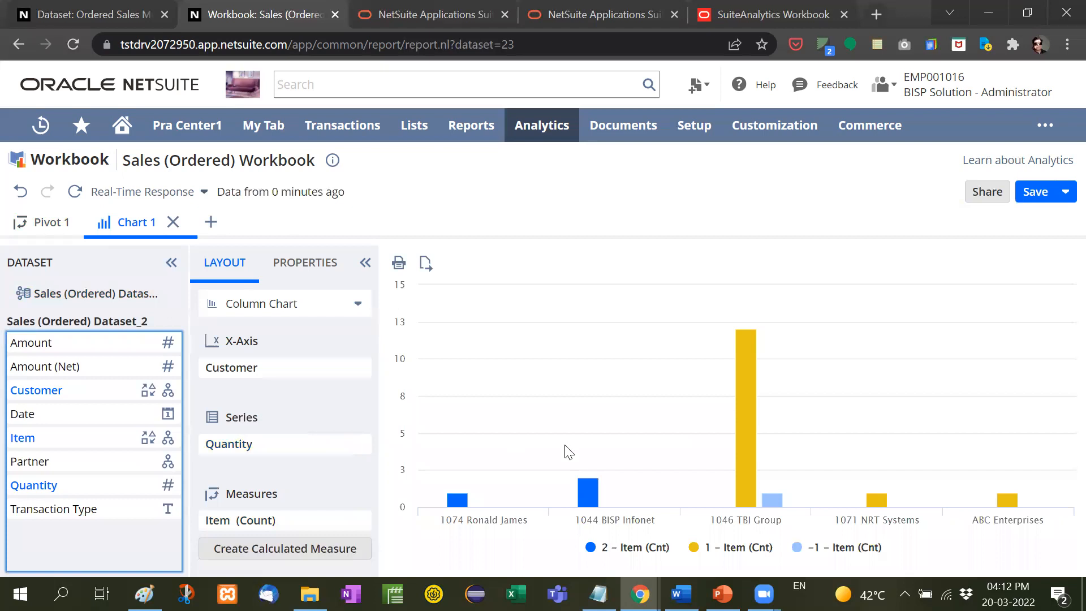
mouse_move(844, 458)
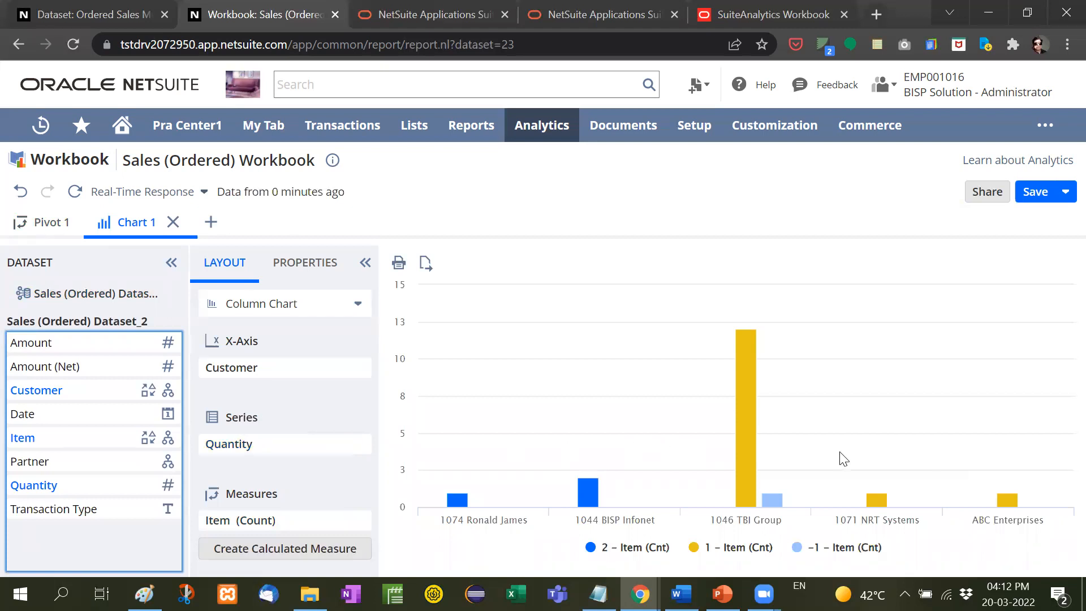
mouse_move(1008, 501)
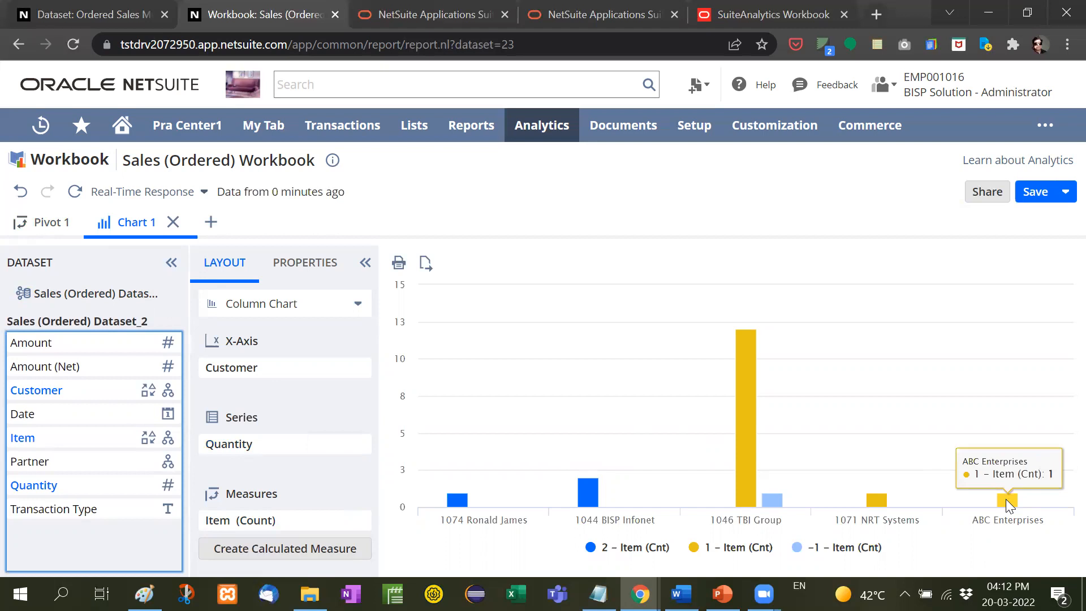
mouse_move(85, 550)
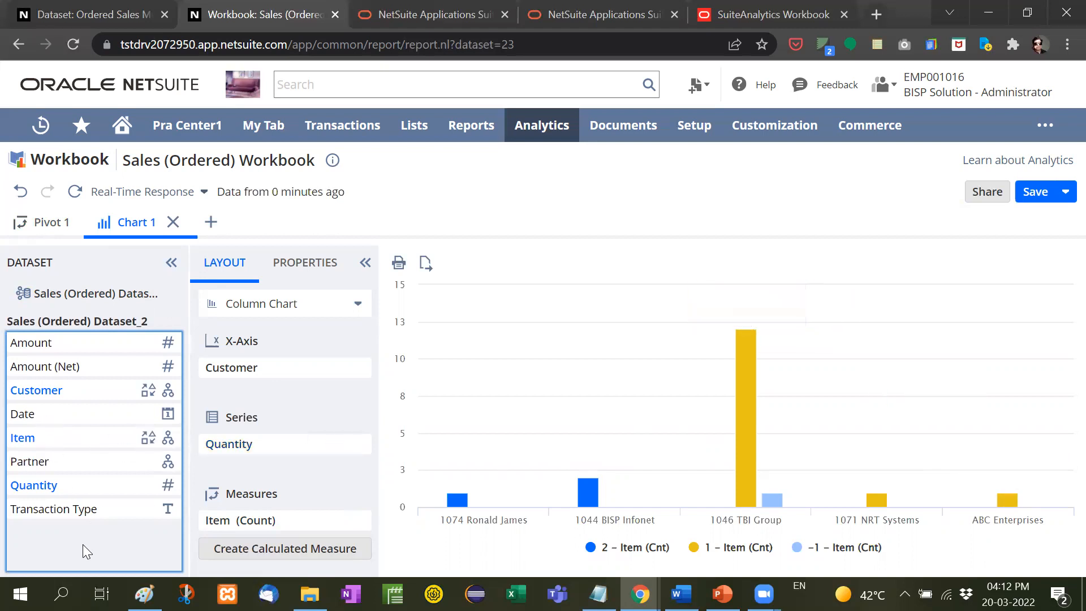
mouse_move(31, 342)
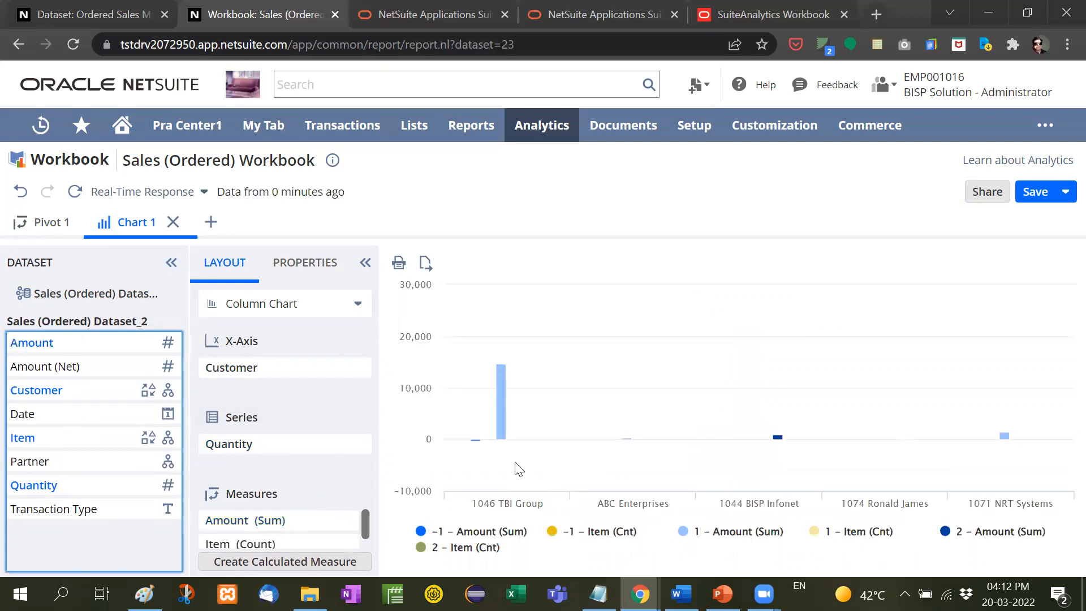
mouse_move(628, 440)
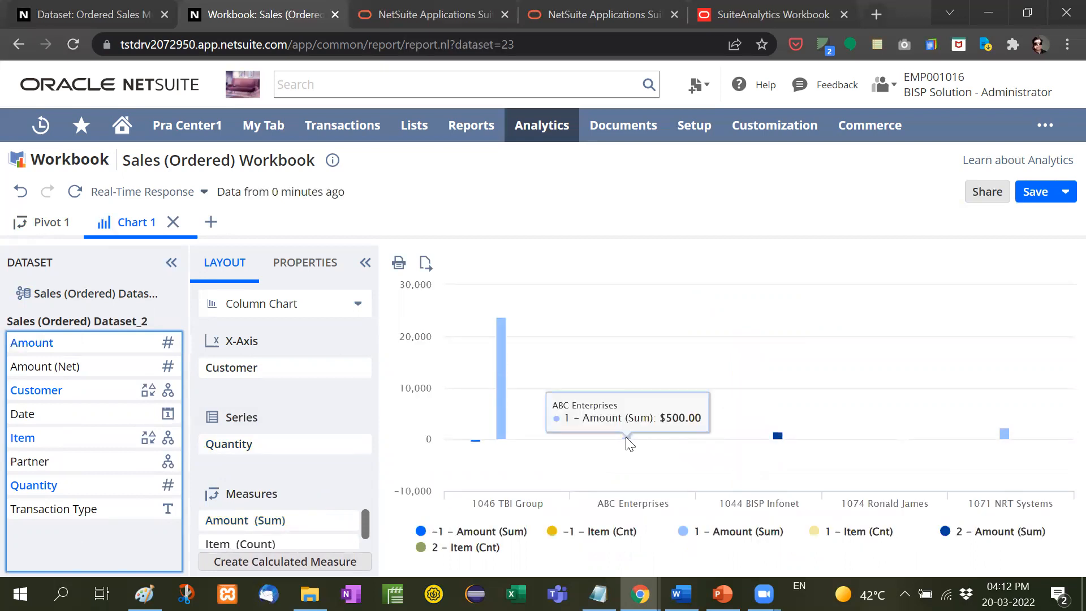
mouse_move(776, 436)
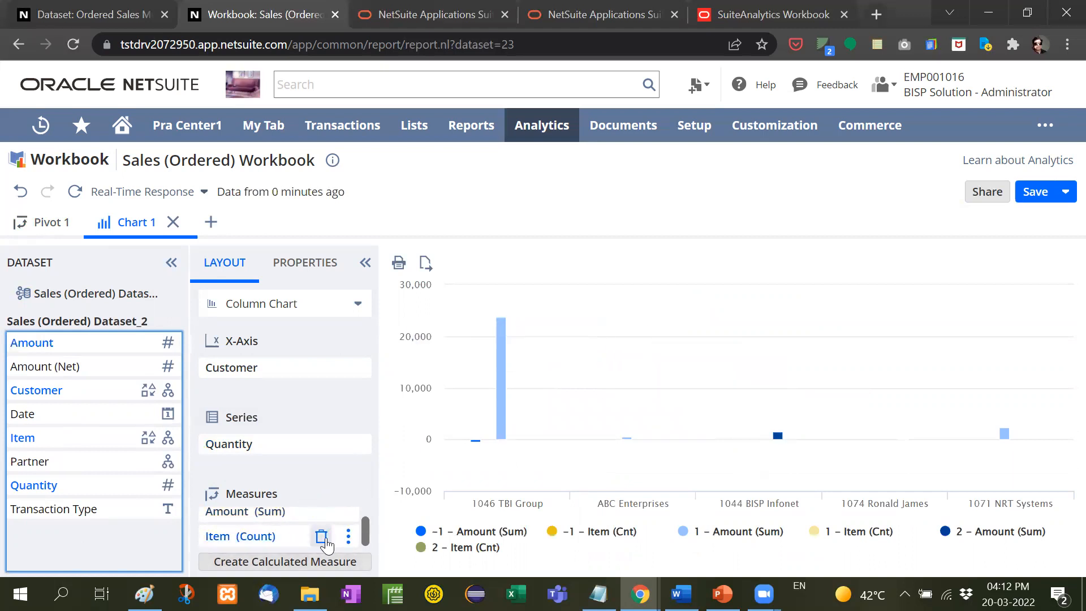
left_click(320, 535)
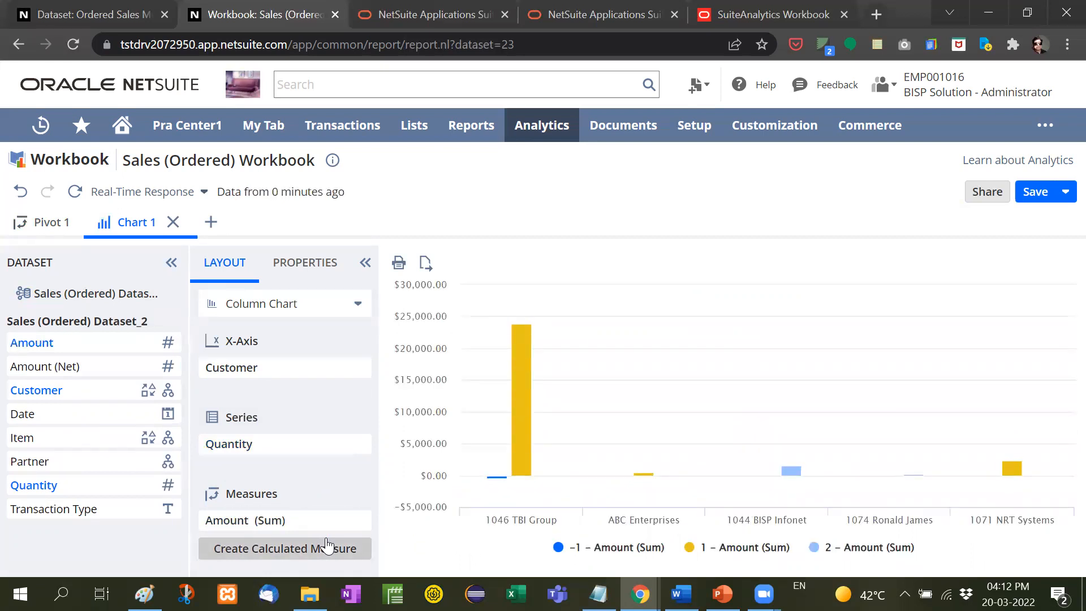
mouse_move(392, 304)
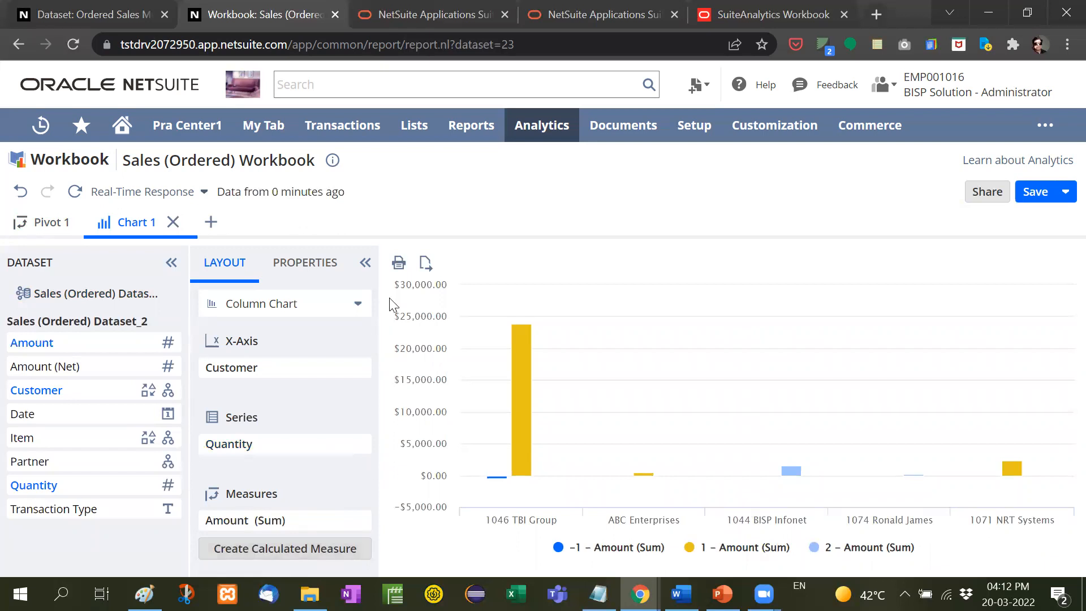
mouse_move(529, 184)
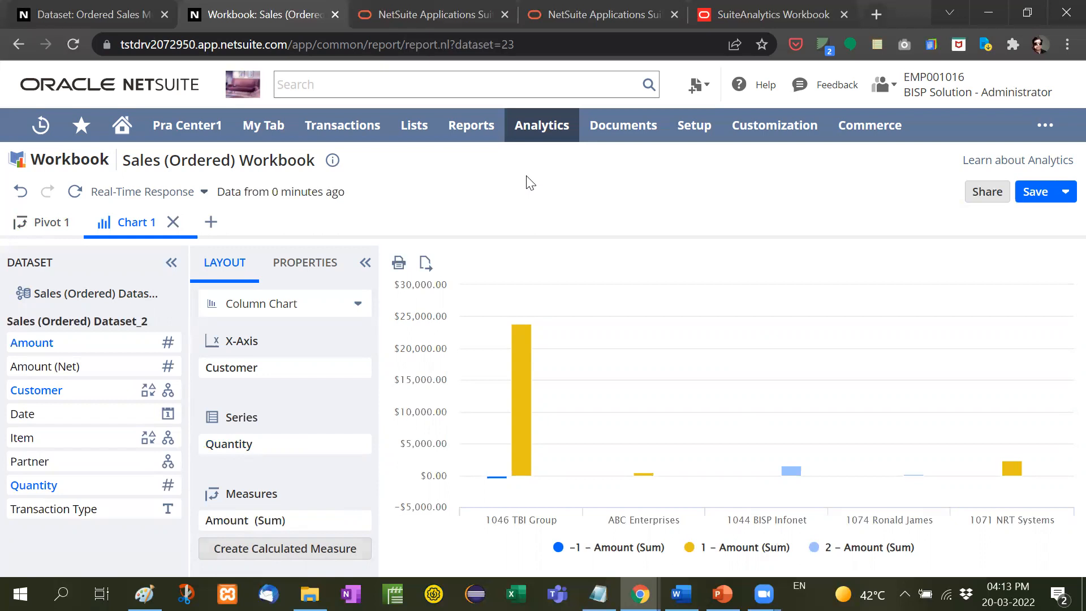
mouse_move(517, 202)
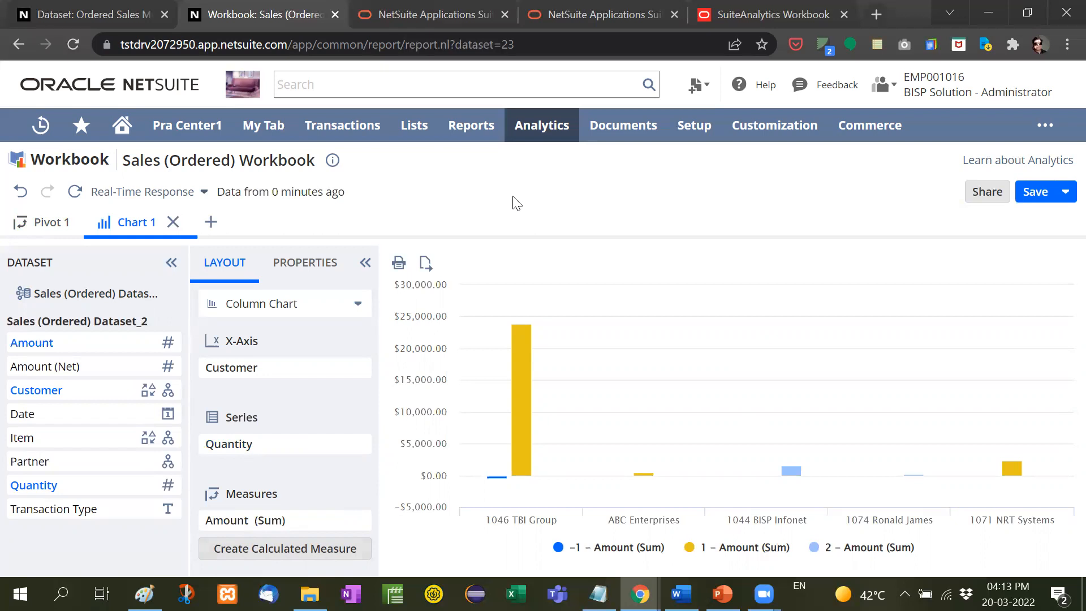
mouse_move(549, 209)
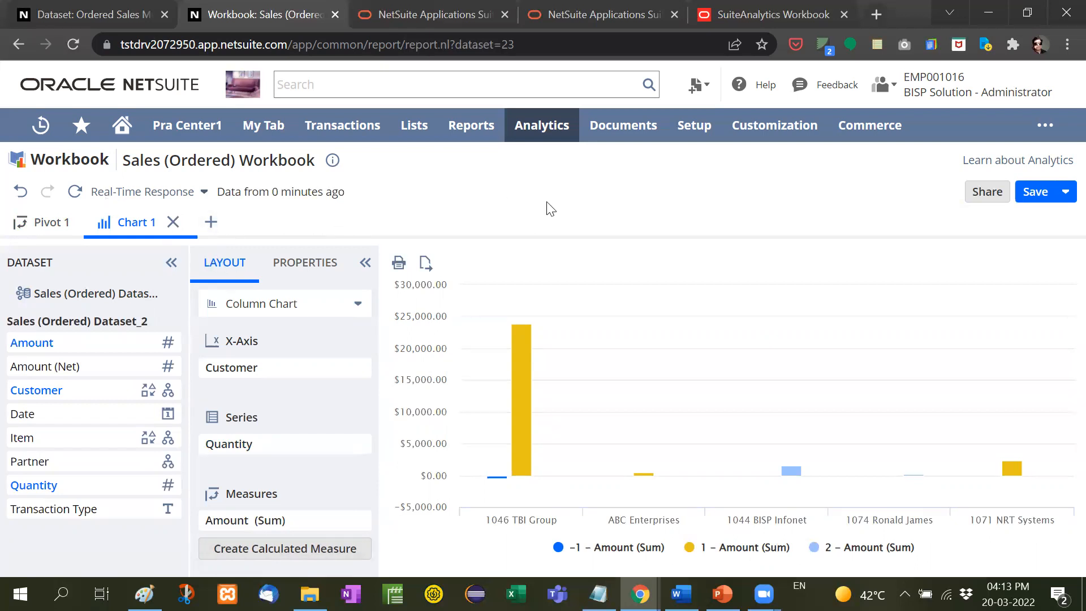
mouse_move(652, 502)
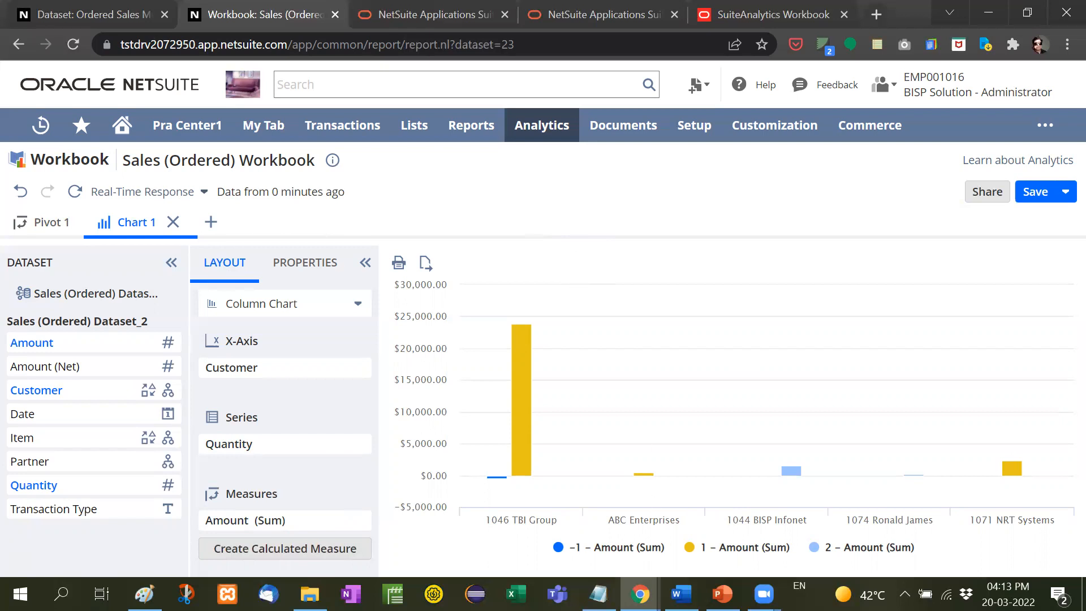
Step: Present the Dataset and Workbook slide full screen in PowerPoint
left_click(723, 594)
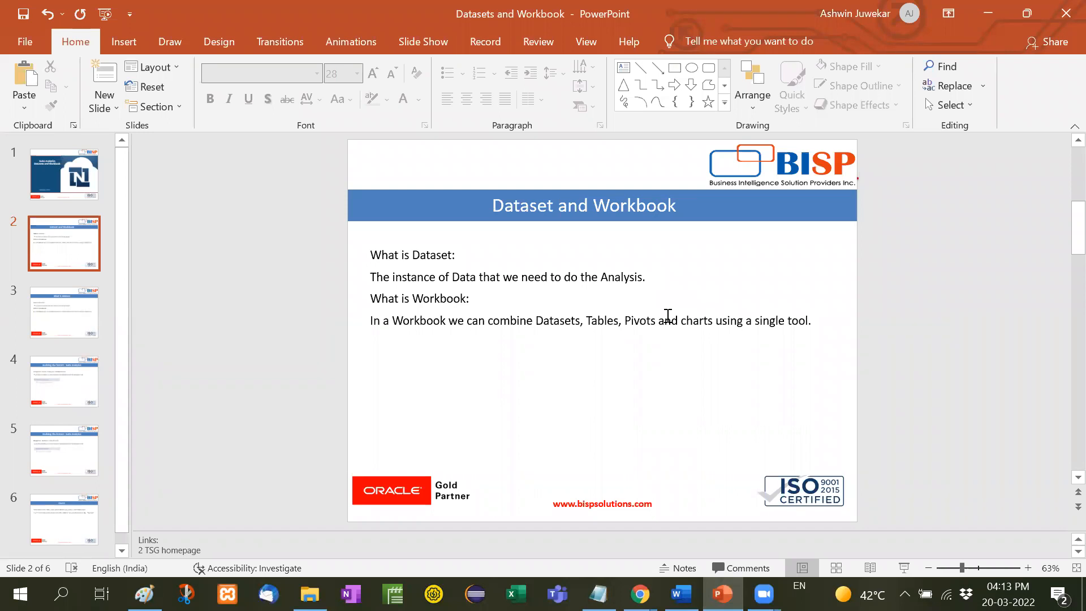
key("F5")
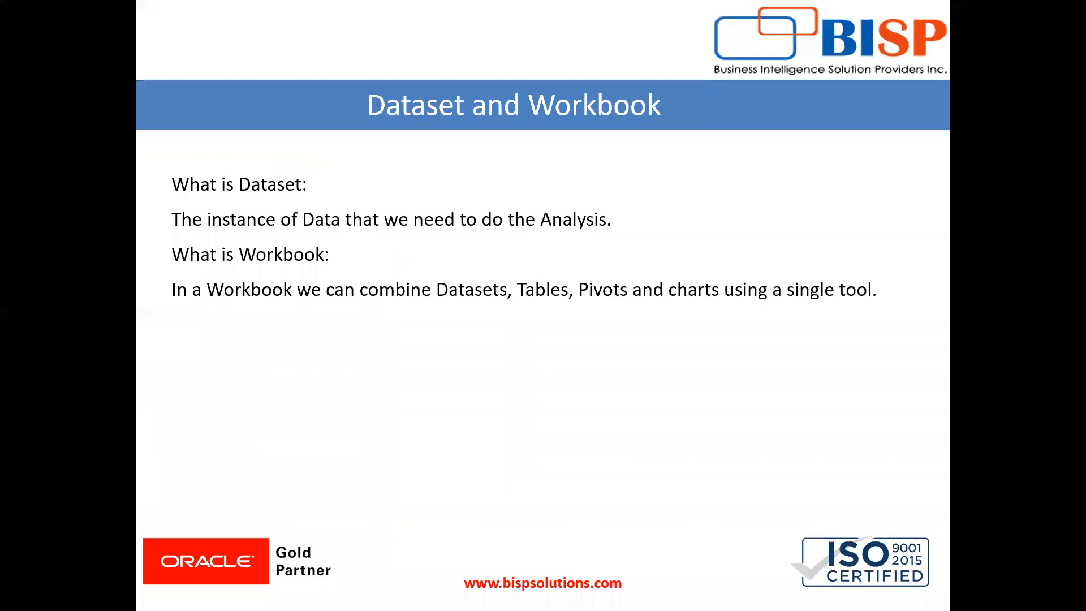